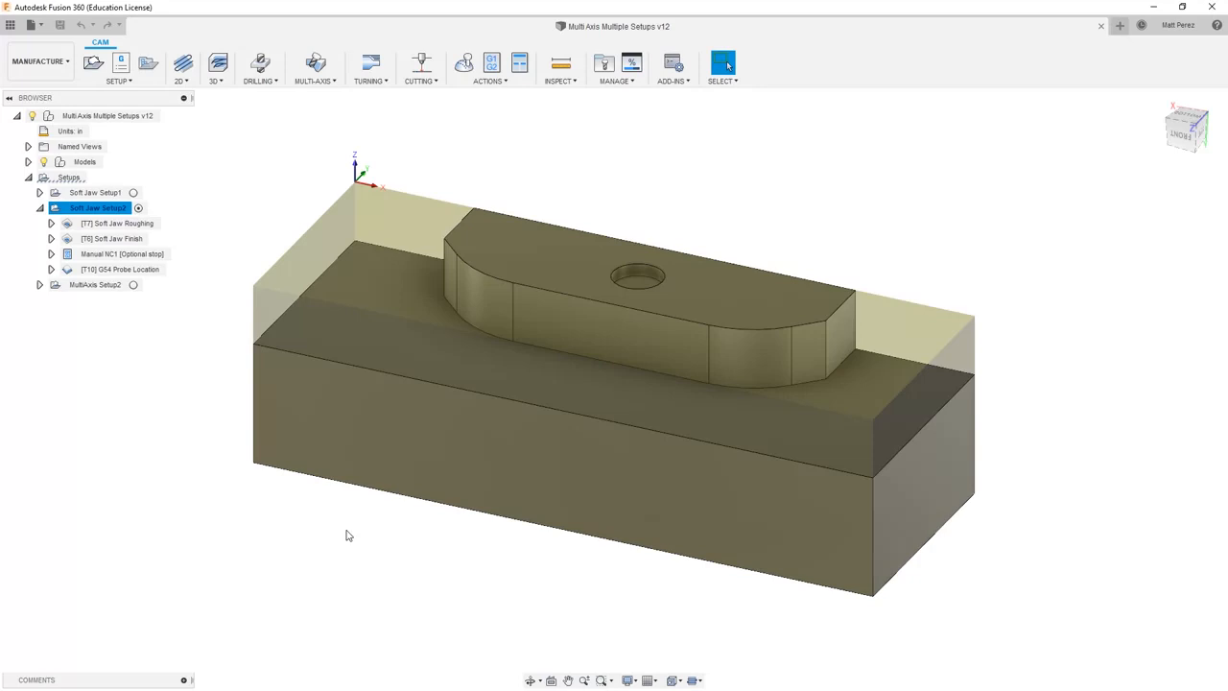
mouse_move(348, 182)
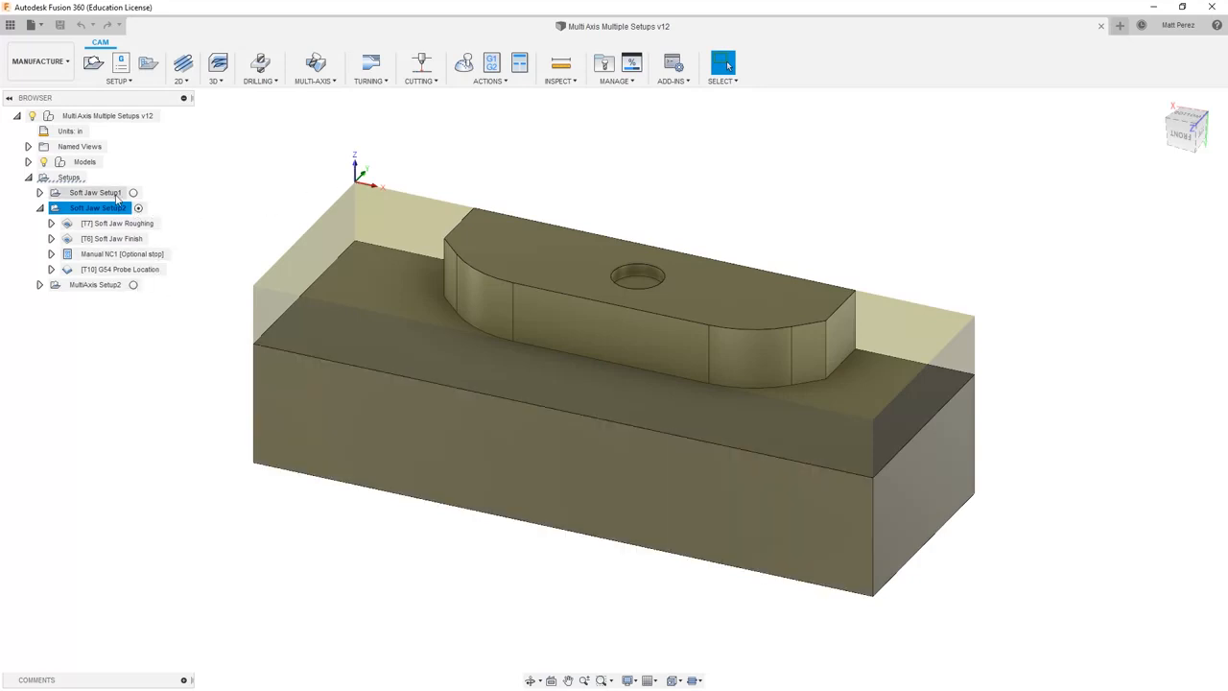
Activate Soft Jaw Setup1 and enable Multiple WCS Offsets in its post-process settings
click(96, 192)
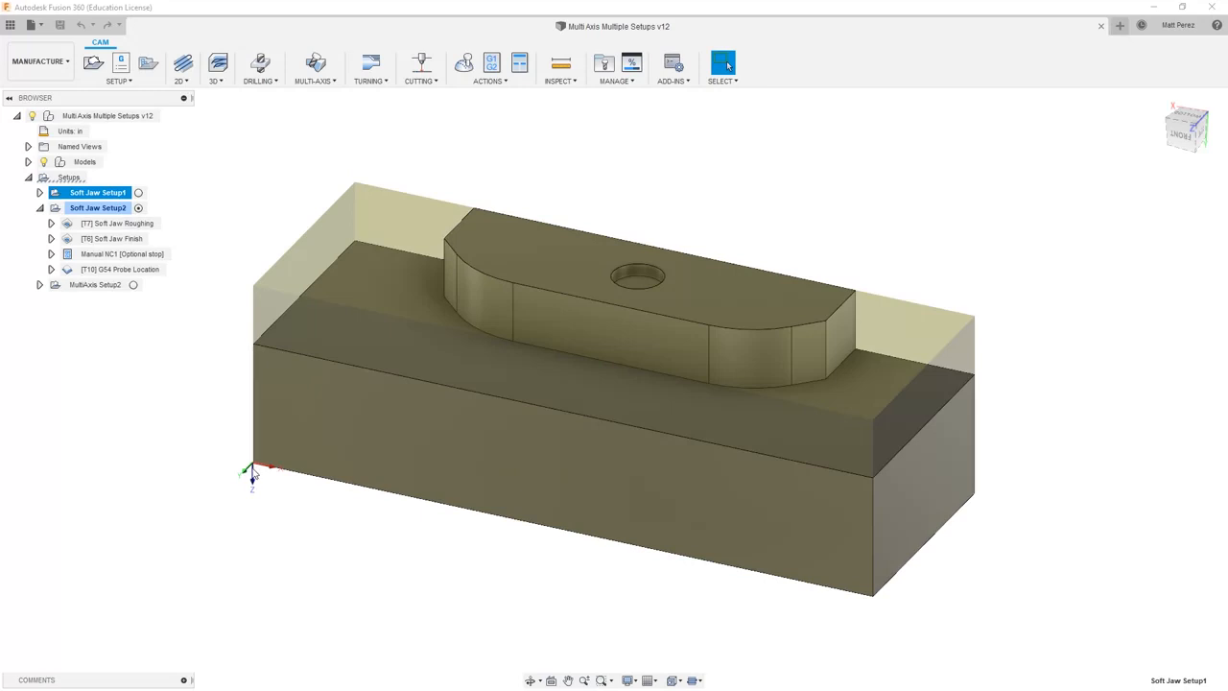
mouse_move(280, 498)
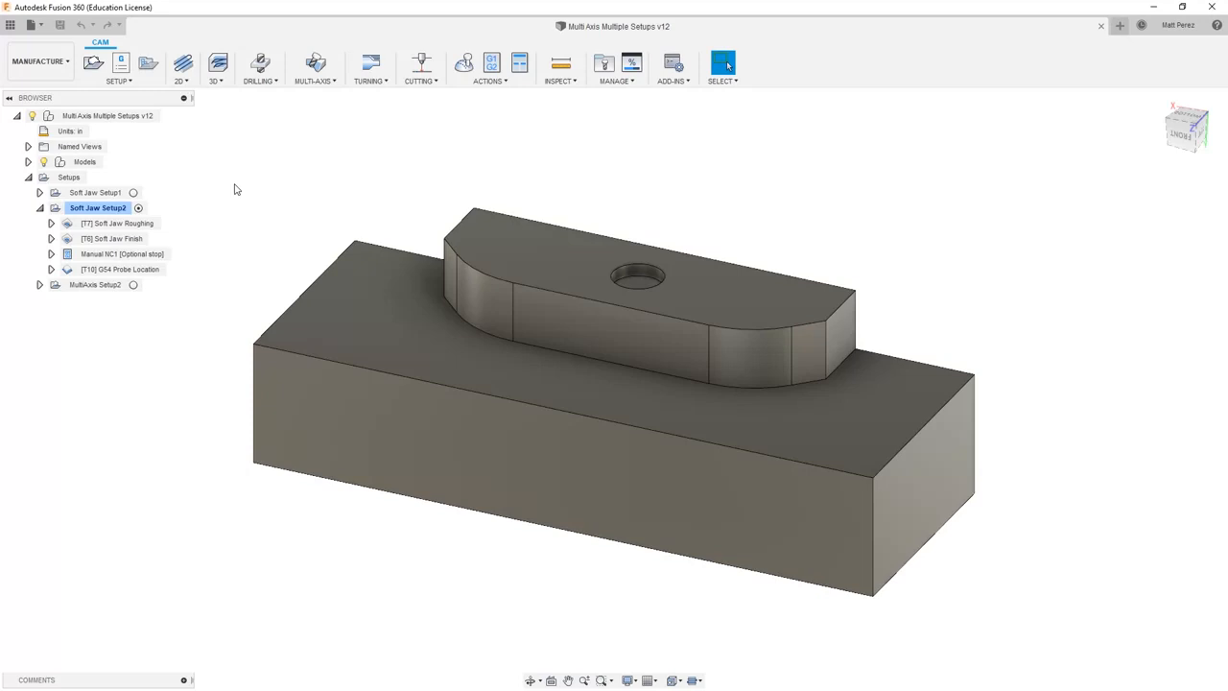
click(95, 192)
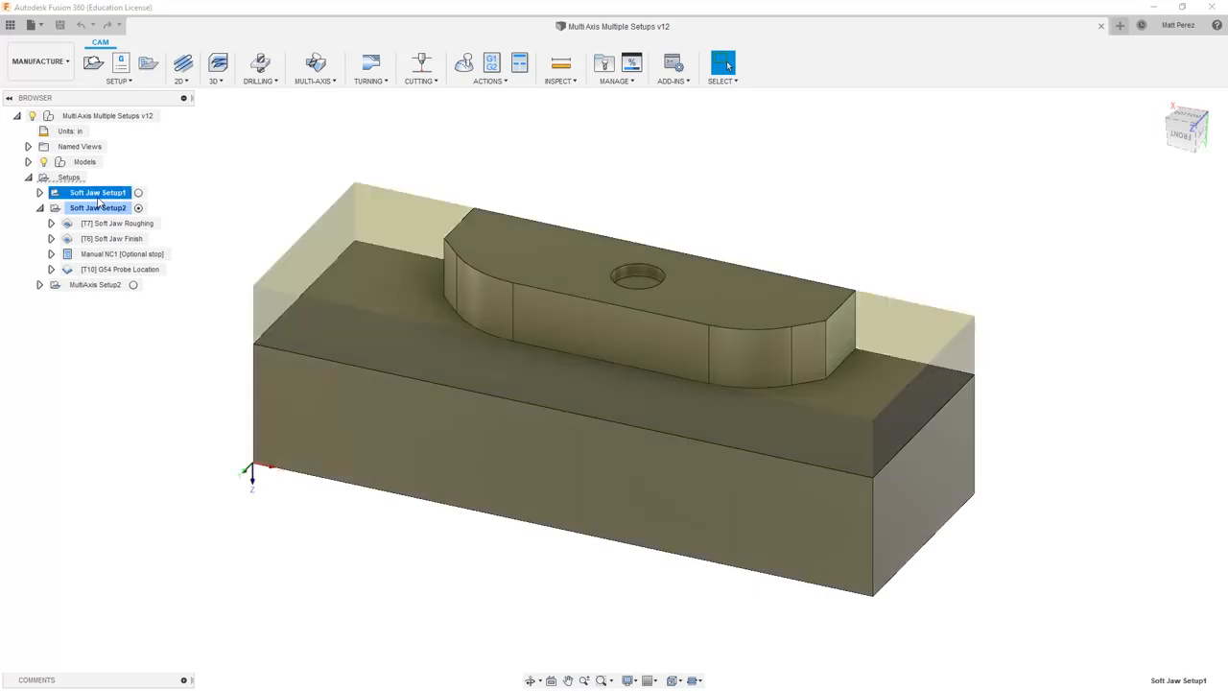
click(97, 208)
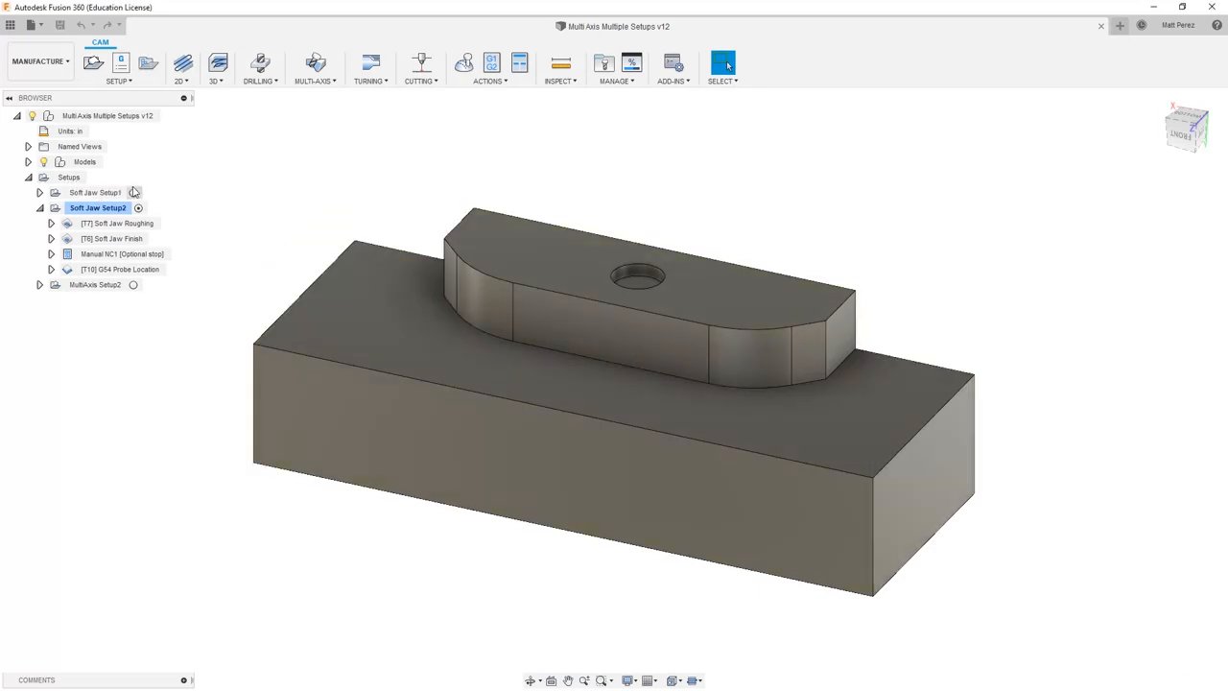
click(96, 191)
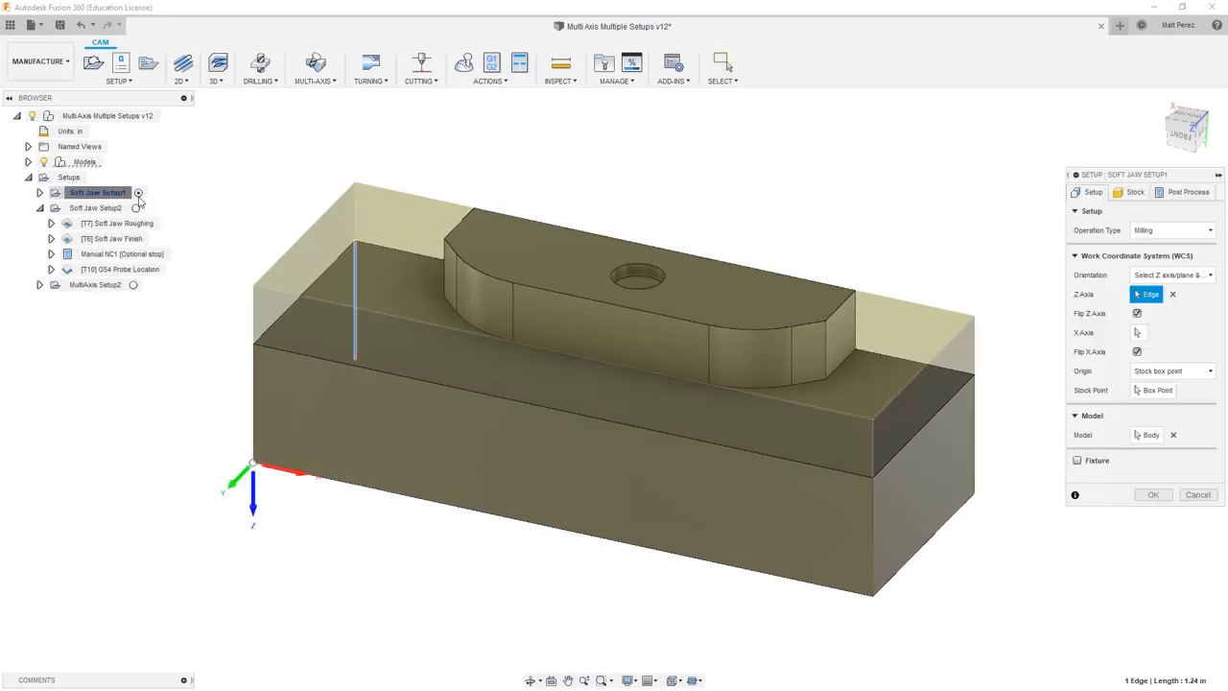
click(1187, 192)
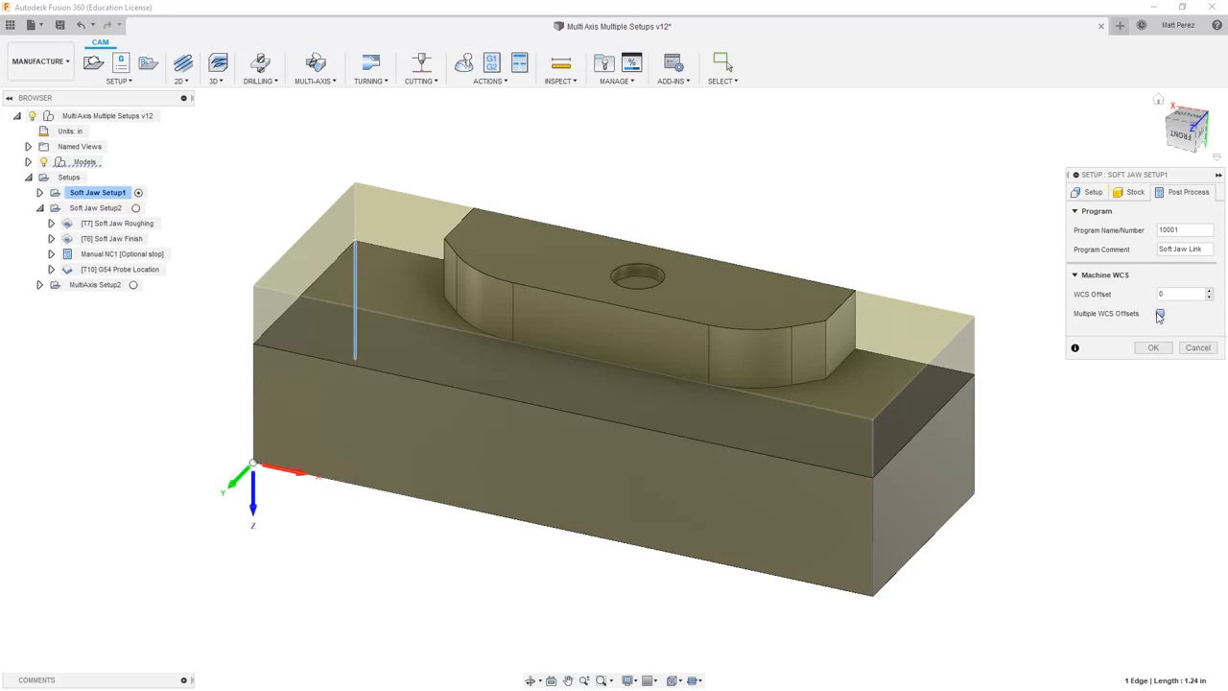
click(1153, 347)
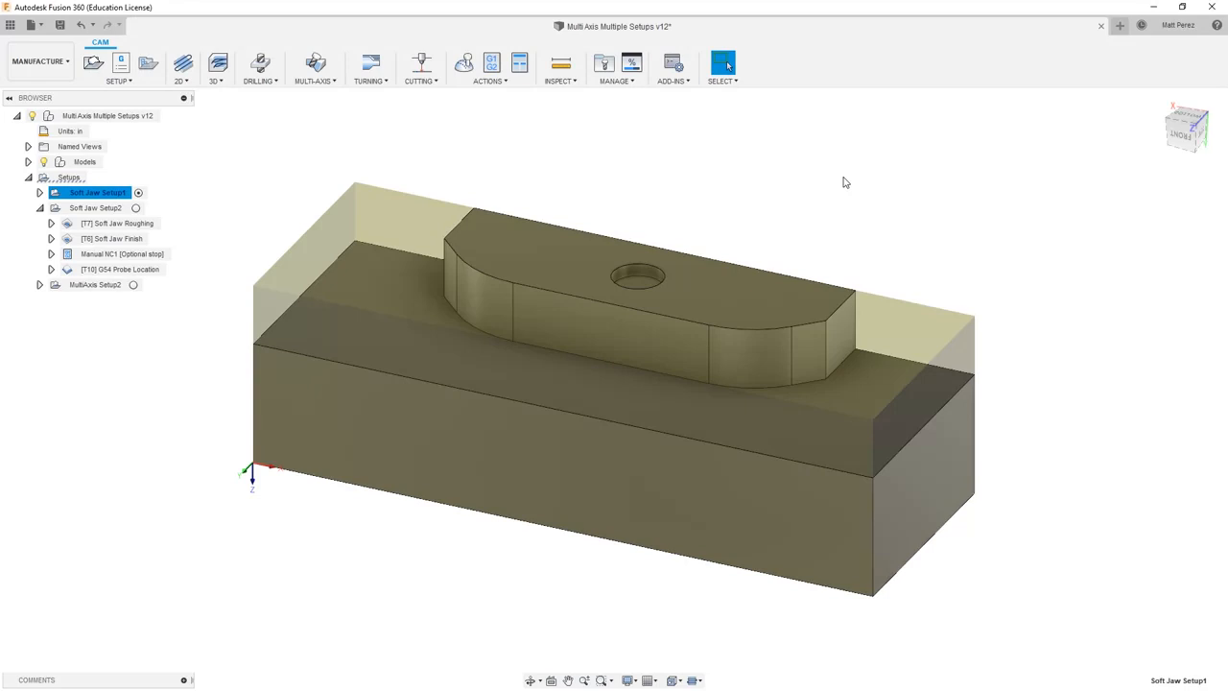
mouse_move(765, 208)
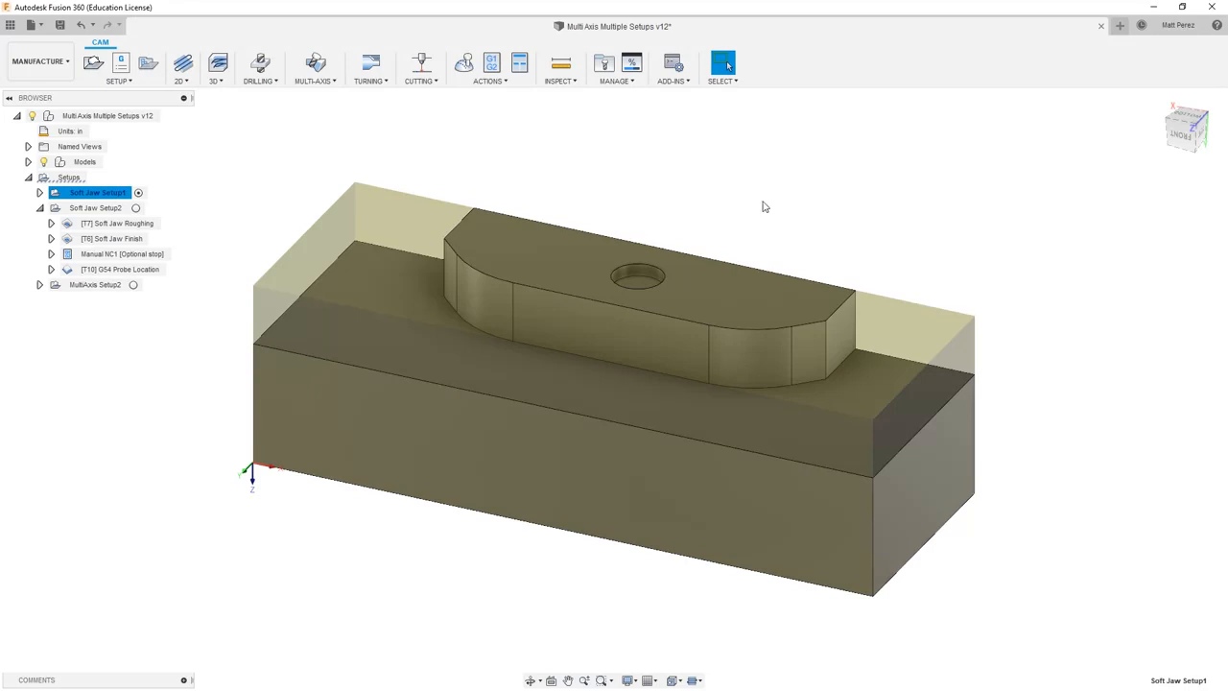
mouse_move(774, 178)
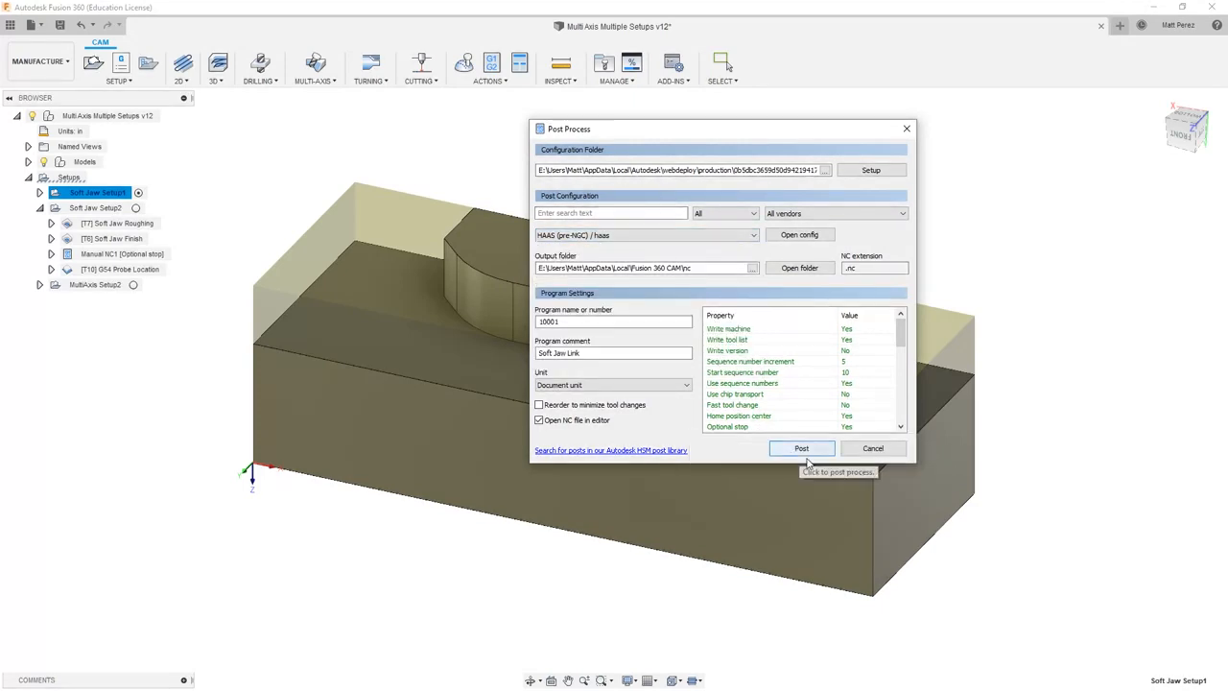
Post Soft Jaw Setup1 with the HAAS (pre-NGC) post processor
click(801, 448)
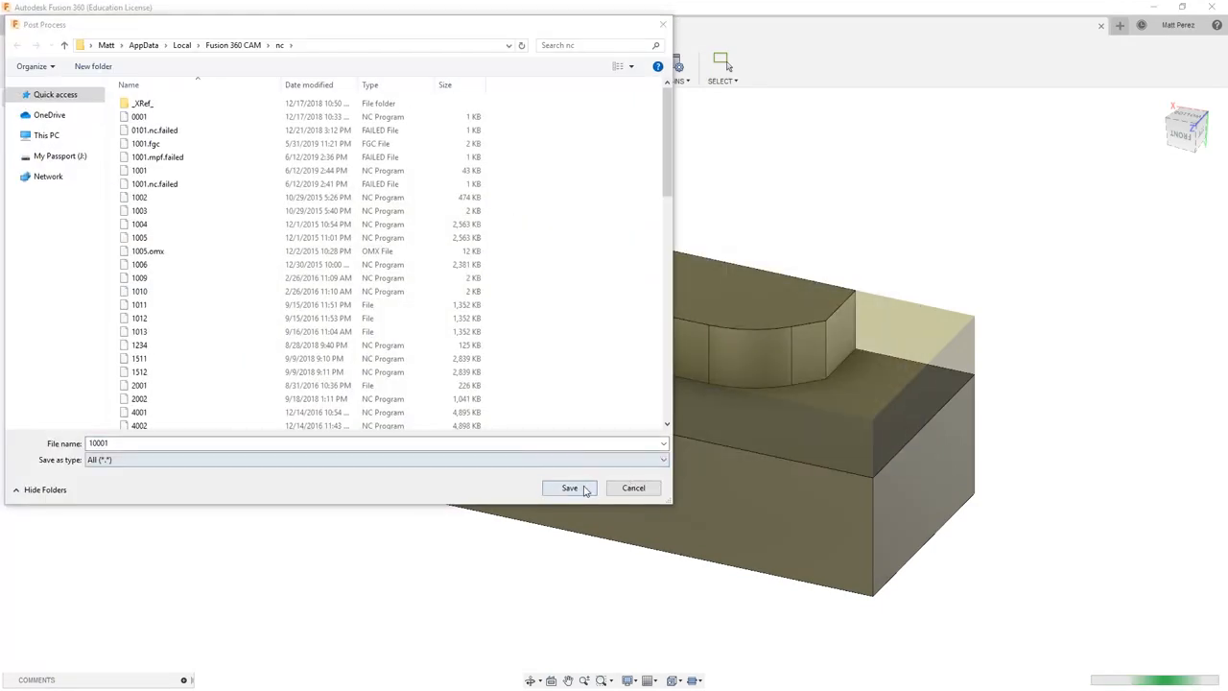
Save the program as 10001 and inspect the G54 code on line 14 in Brackets
click(569, 488)
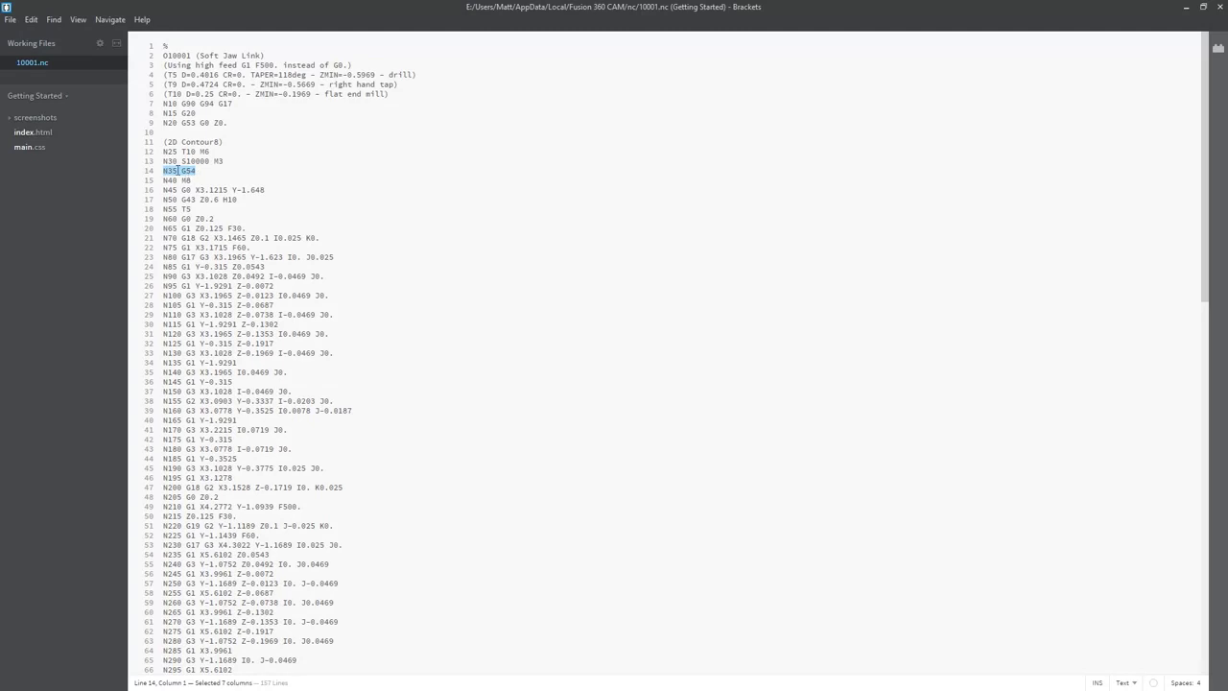
click(198, 171)
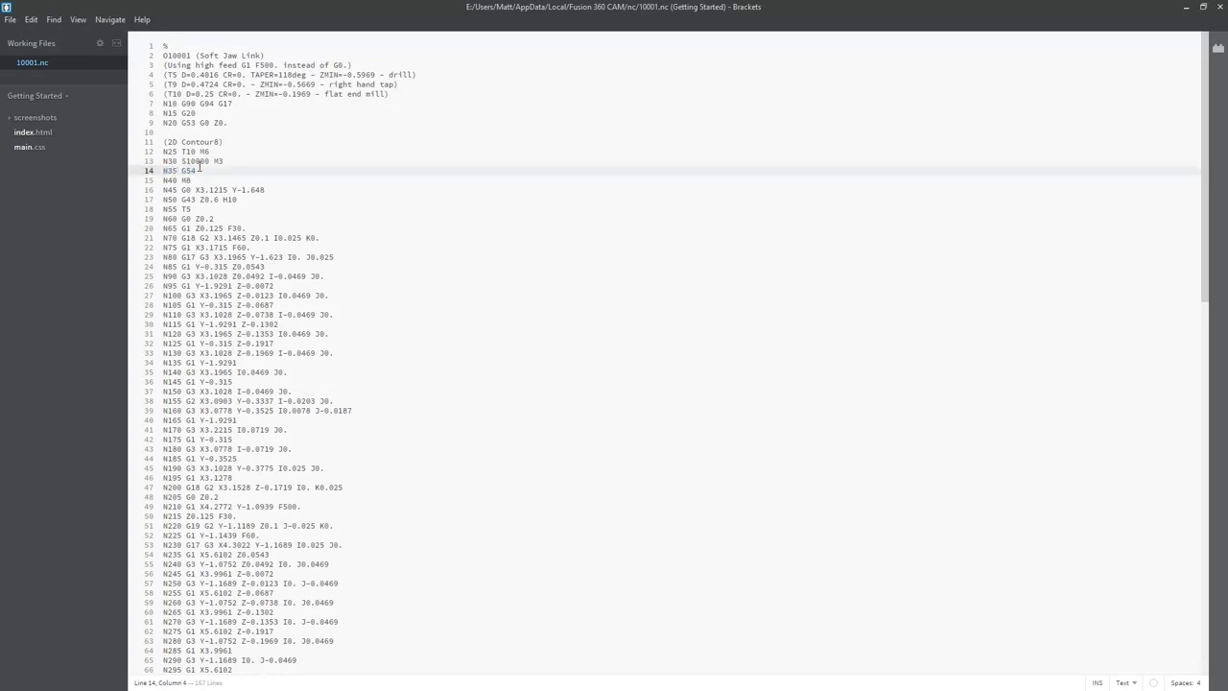
double_click(188, 170)
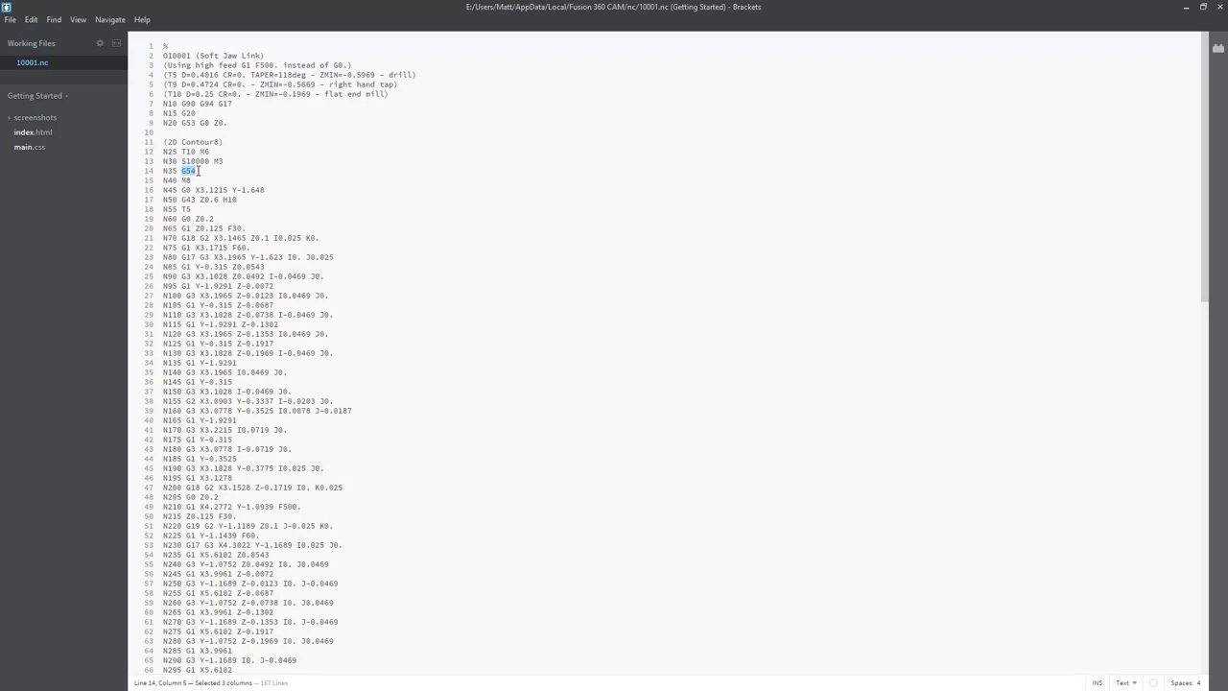
mouse_move(512, 171)
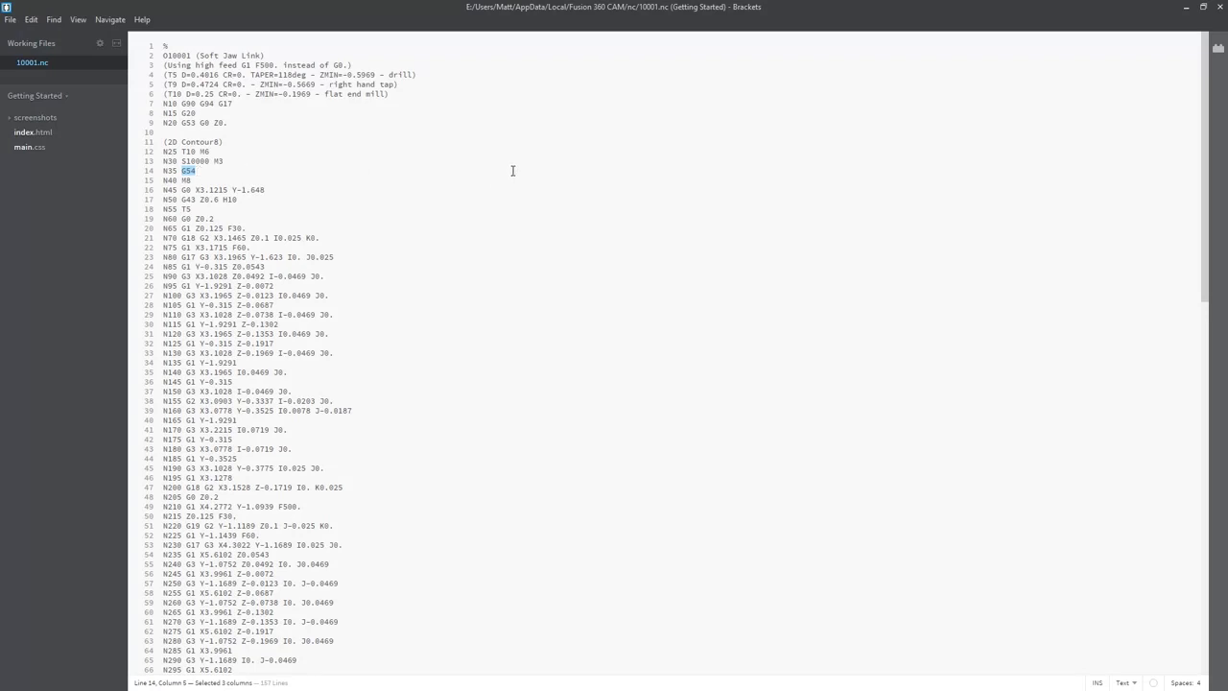
mouse_move(517, 164)
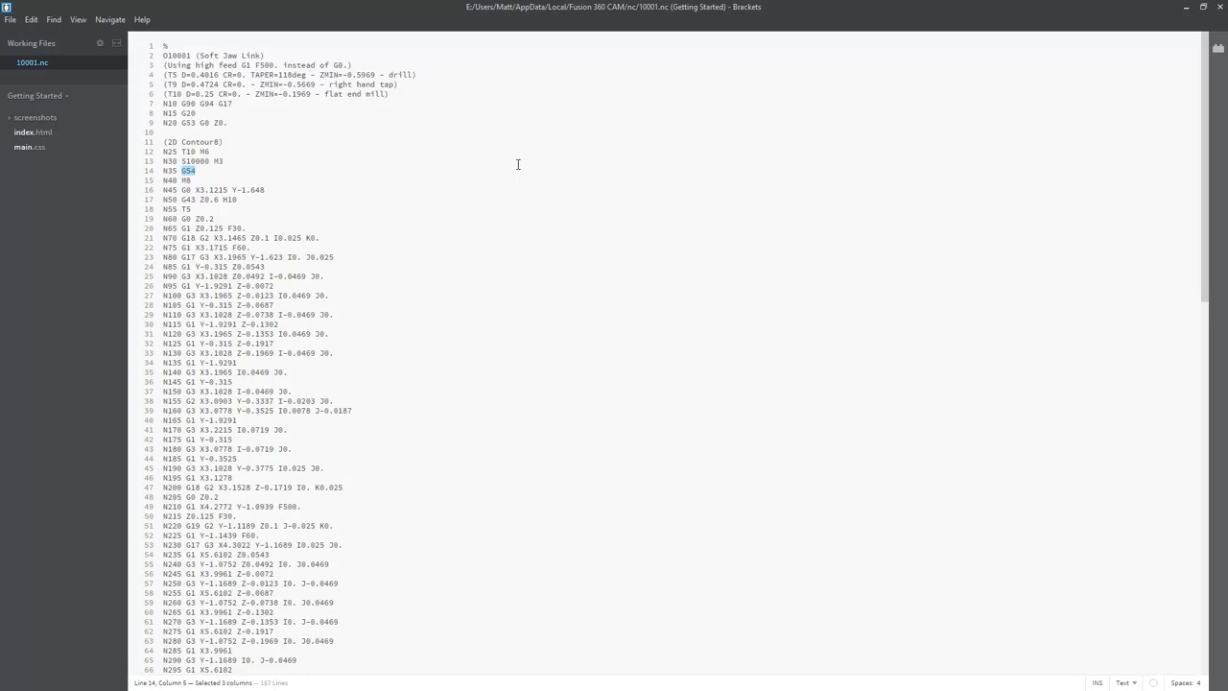
mouse_move(573, 126)
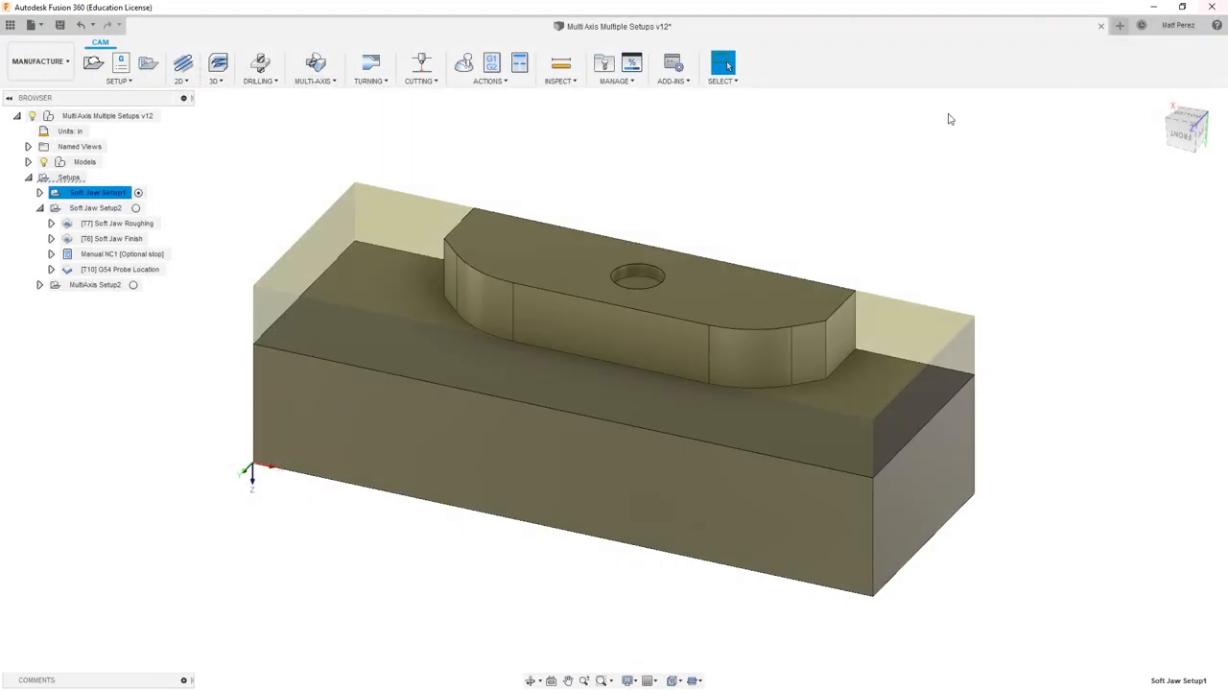
mouse_move(171, 210)
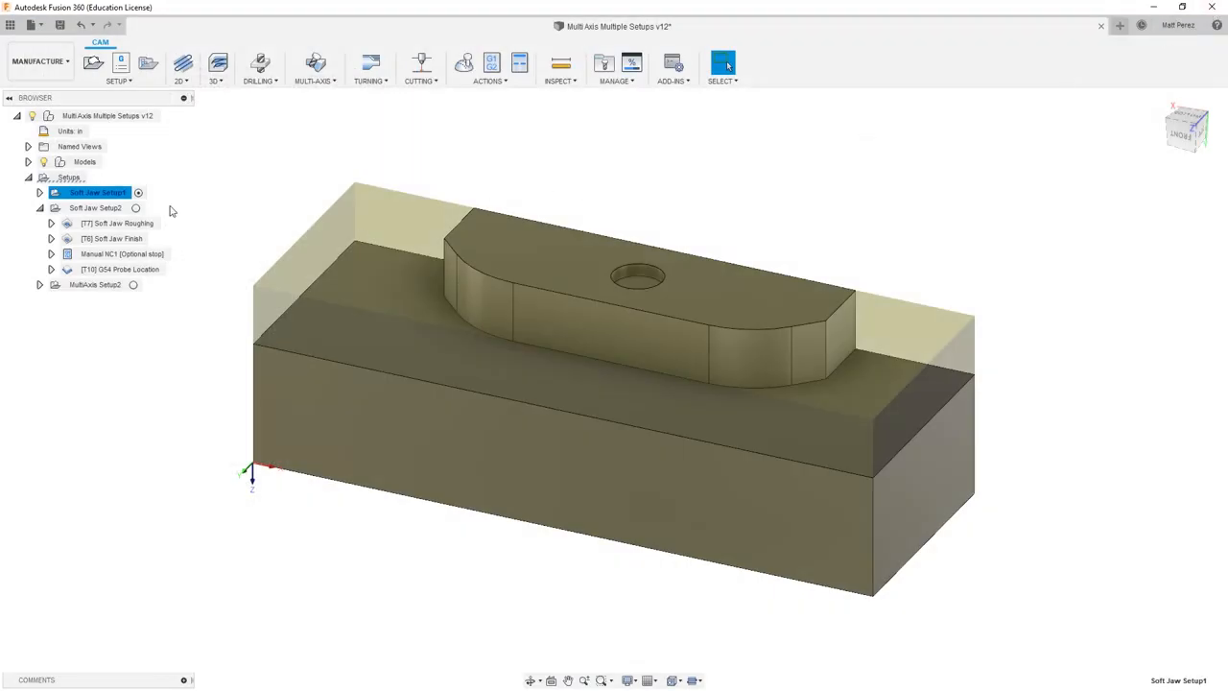
Post Soft Jaw Setup2 as program 10002 and inspect its N35 G54 line
click(96, 207)
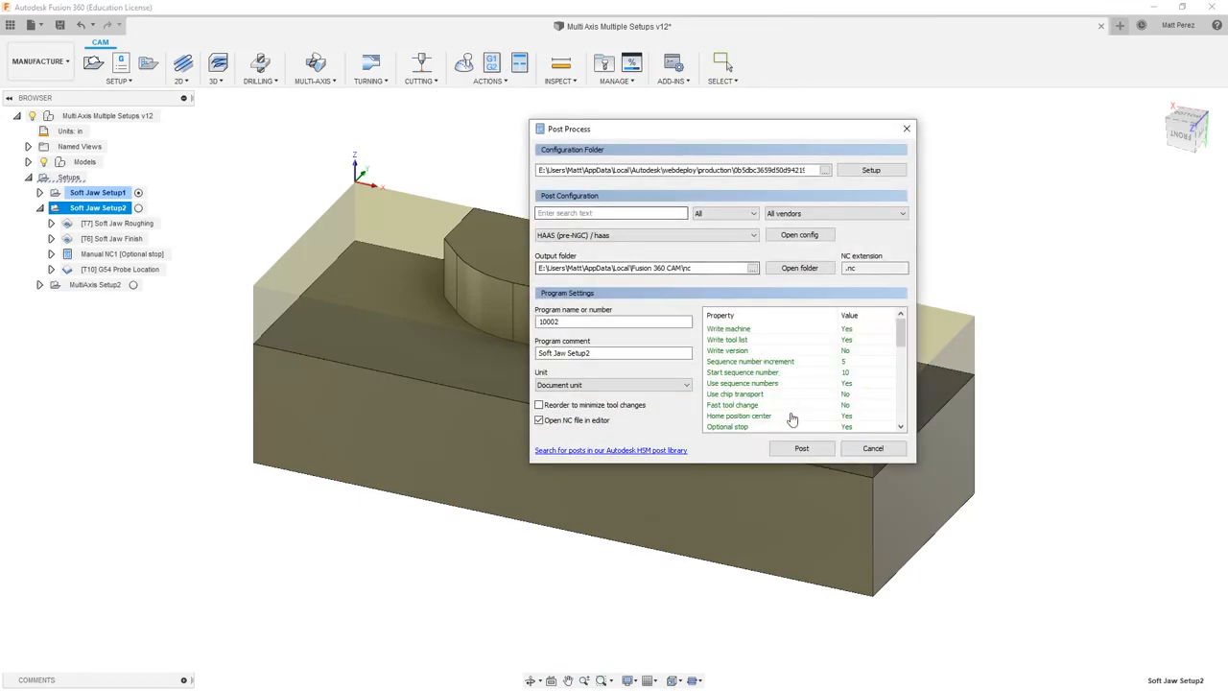
click(802, 448)
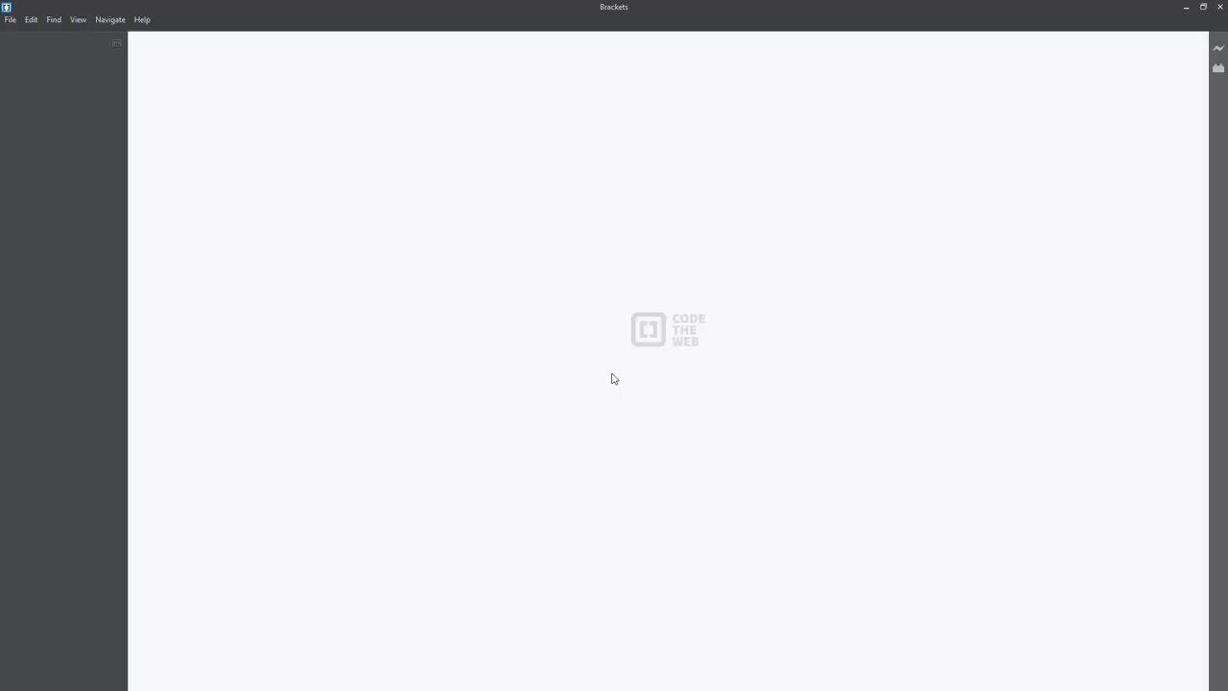
click(32, 62)
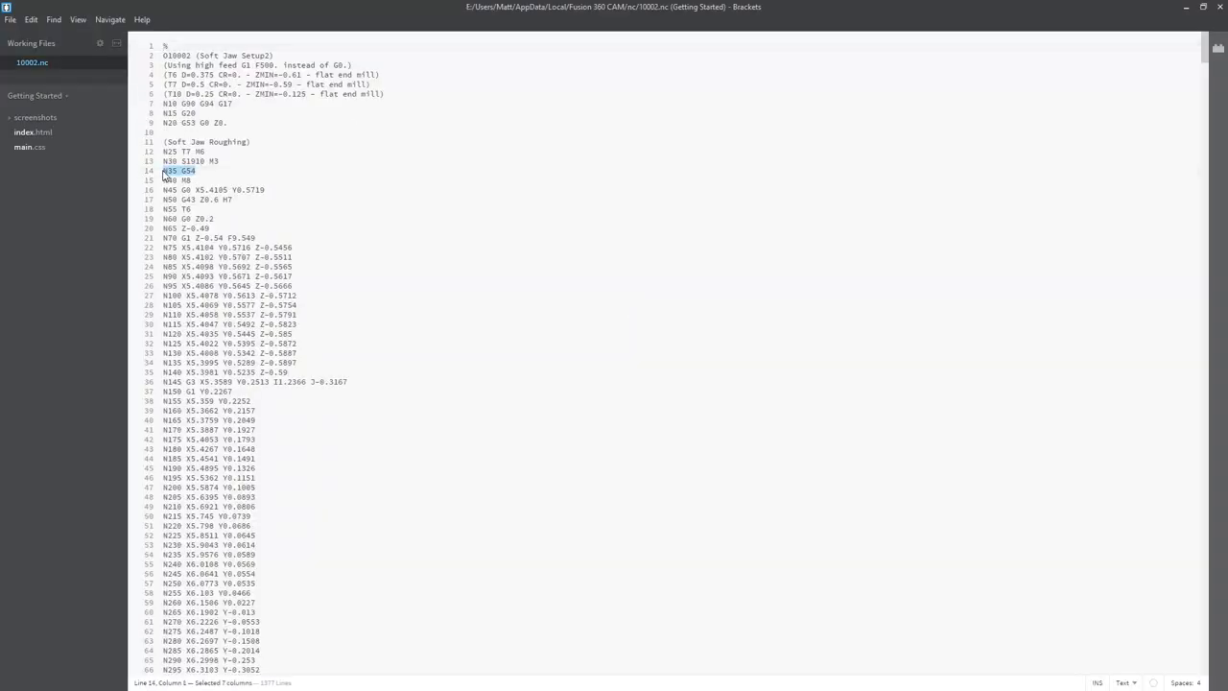
mouse_move(1181, 36)
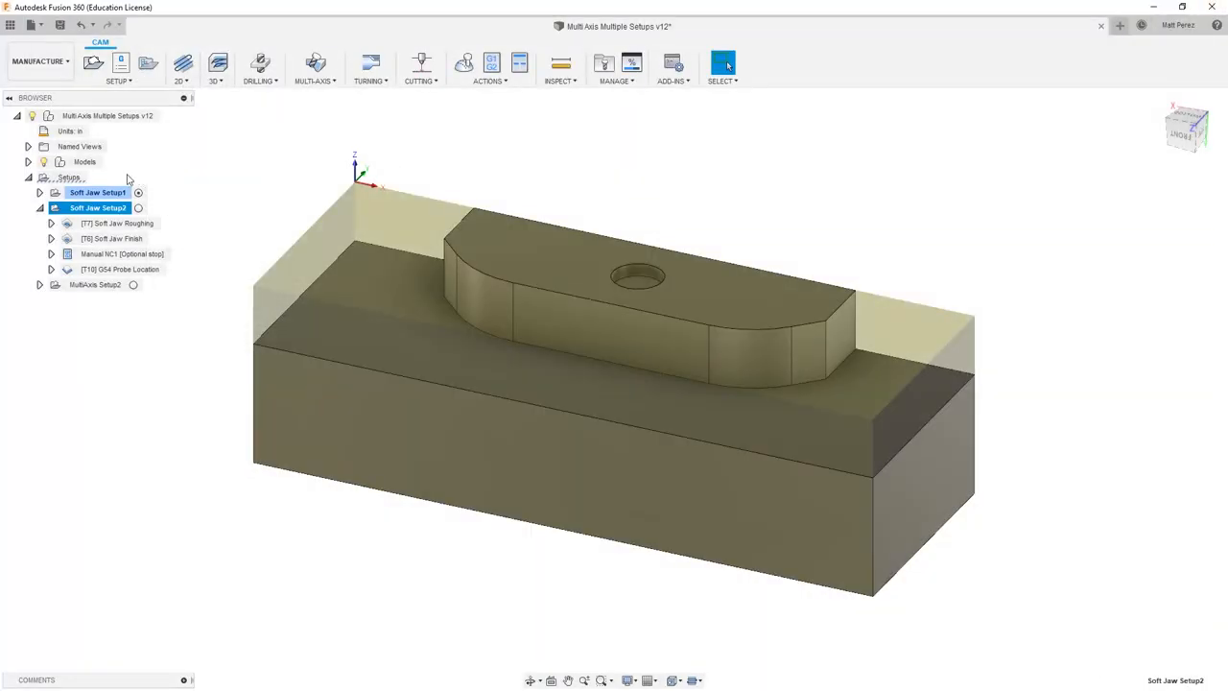
Select both soft jaw setups, dismiss the multiple-WCS warning, and post them together
click(98, 192)
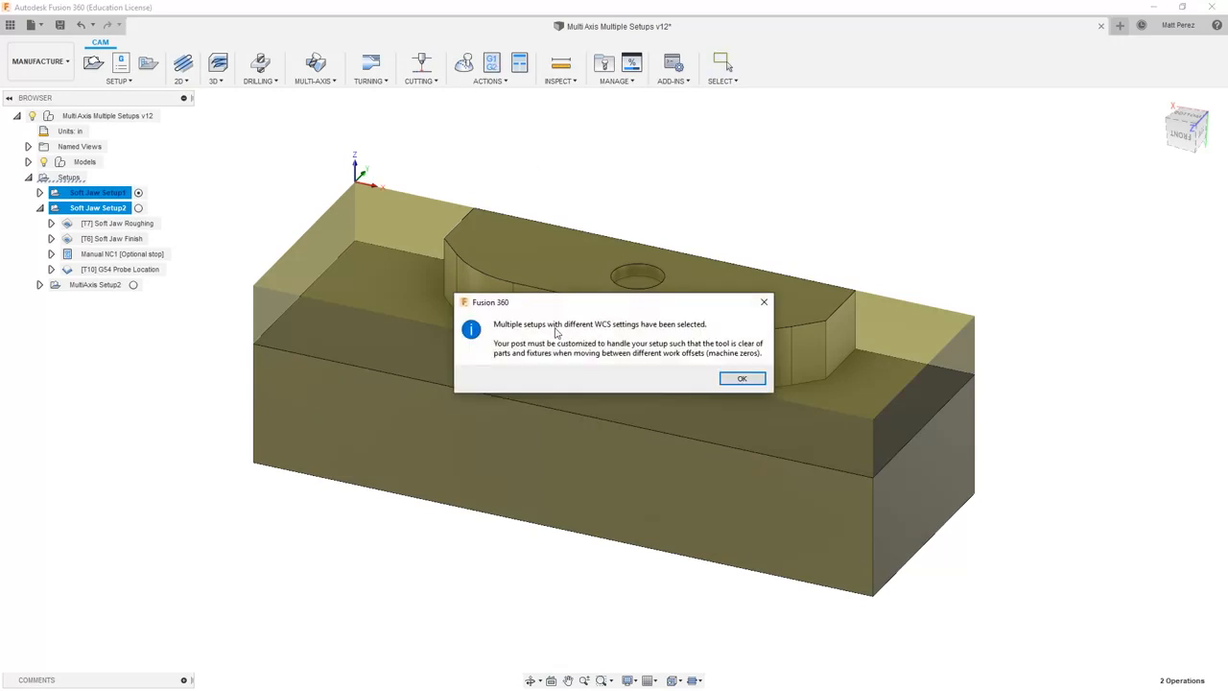
mouse_move(715, 370)
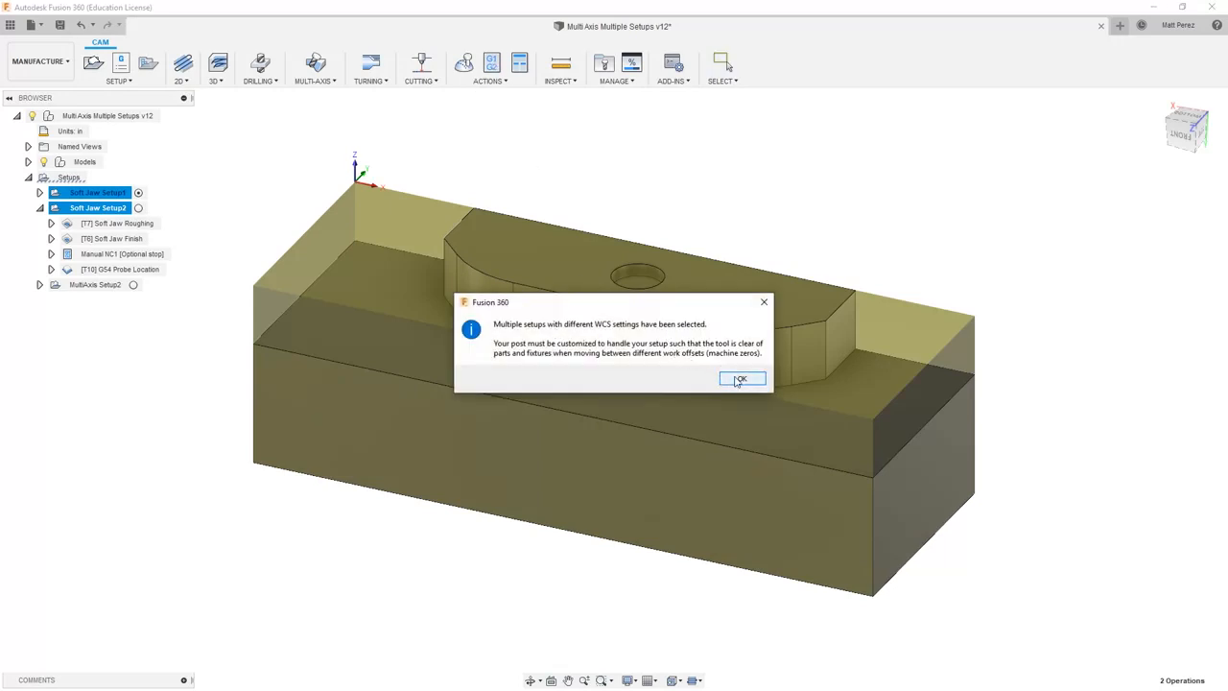
click(741, 378)
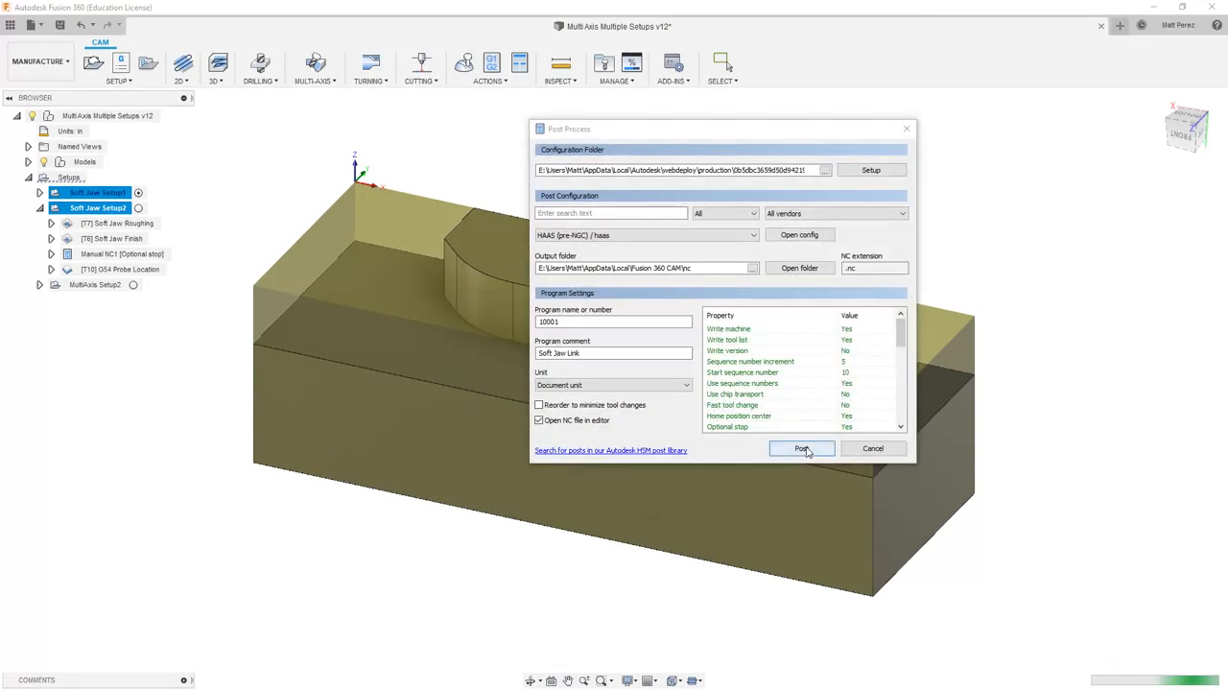
click(802, 448)
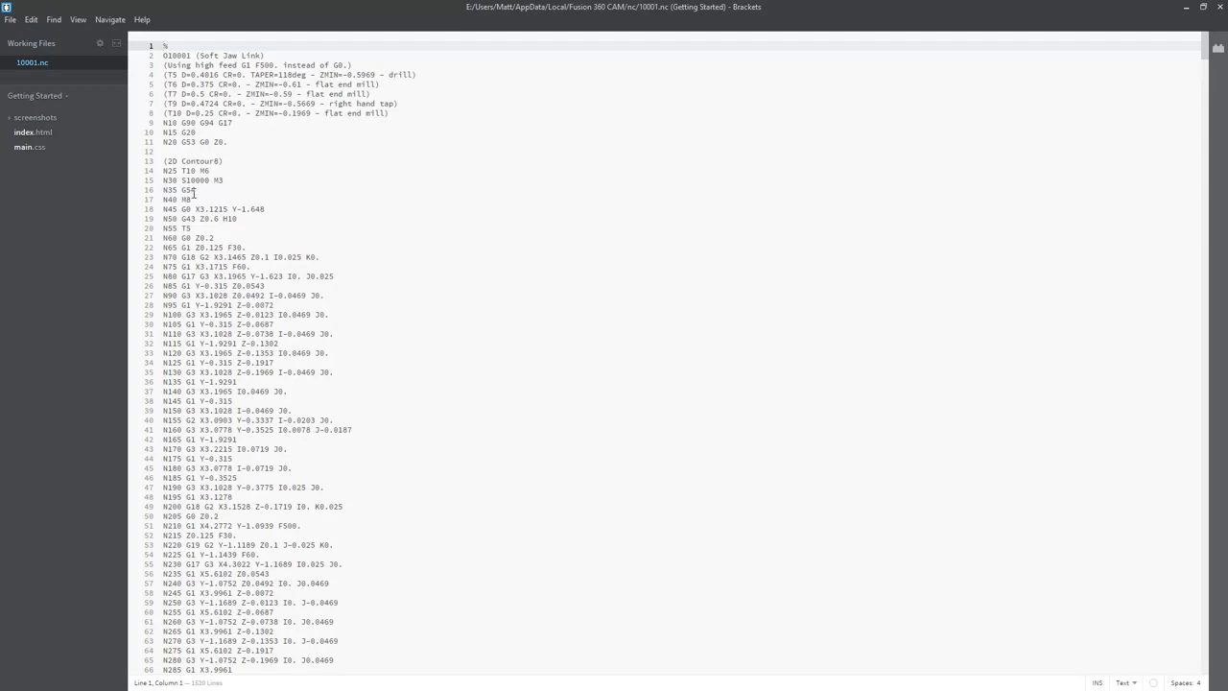
double_click(169, 189)
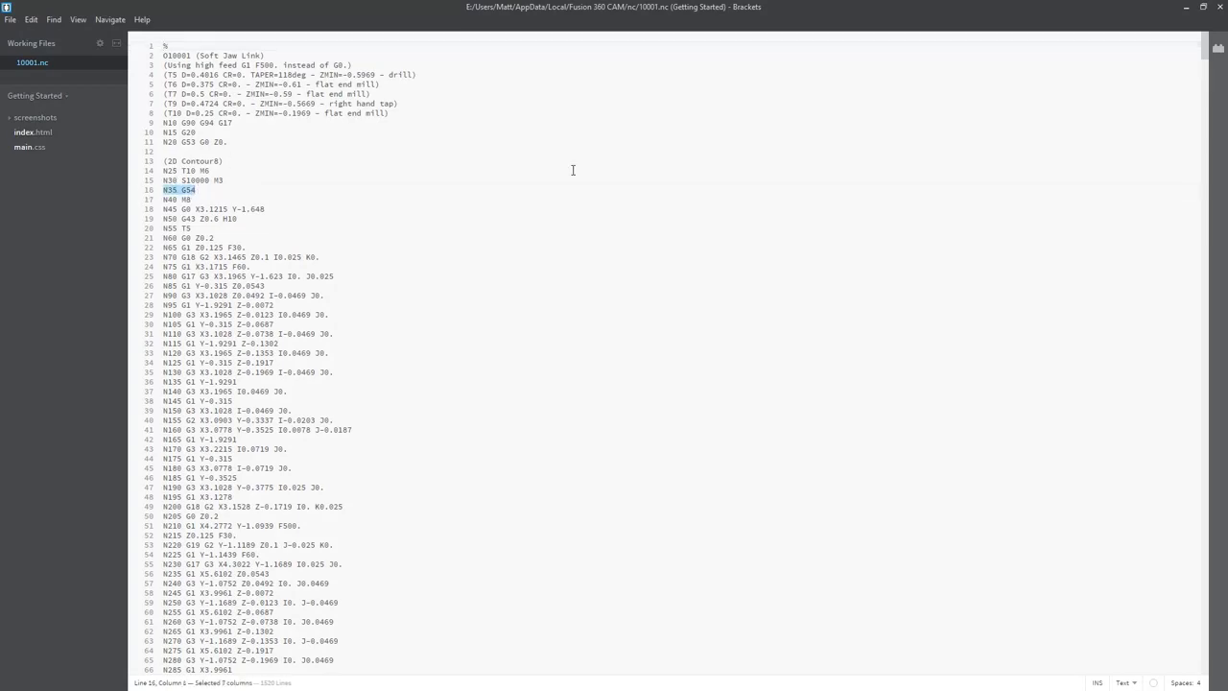
scroll(down, 3)
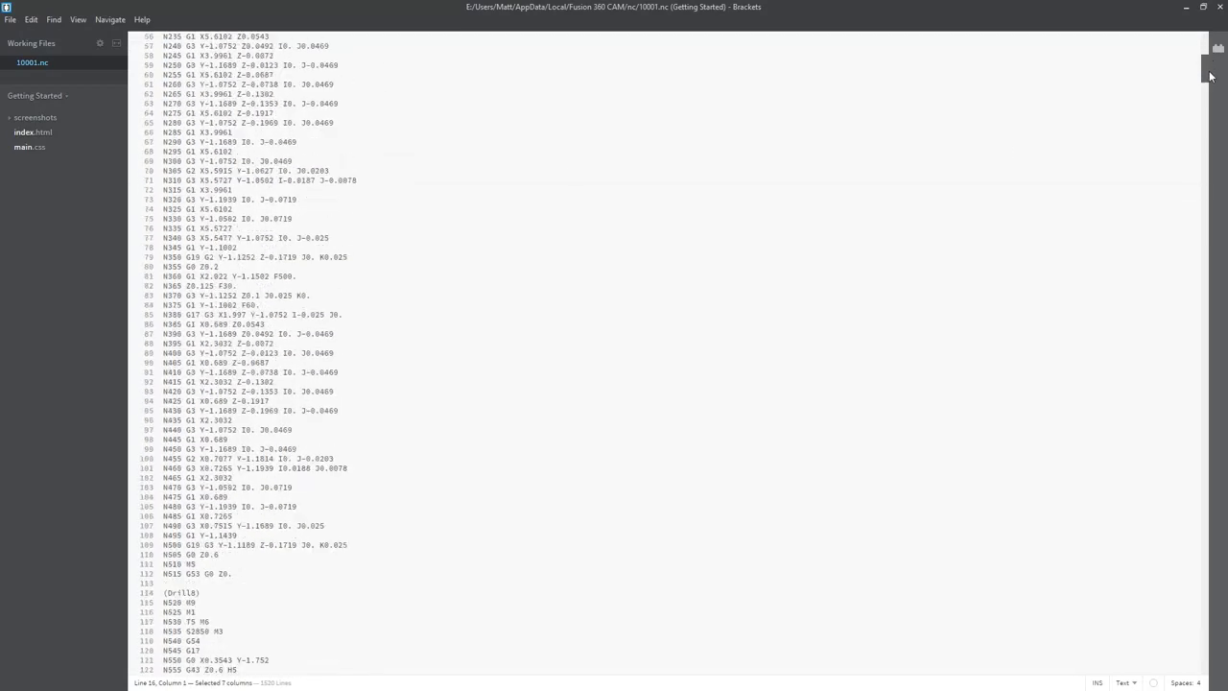
scroll(down, 3)
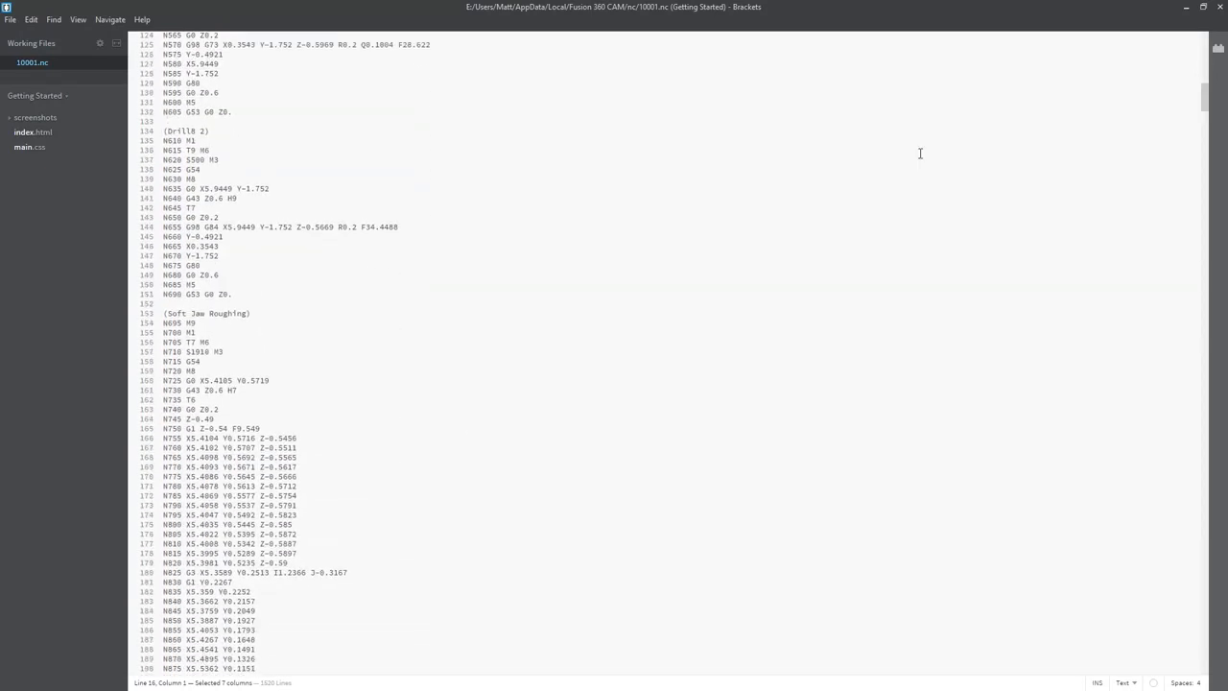
mouse_move(213, 358)
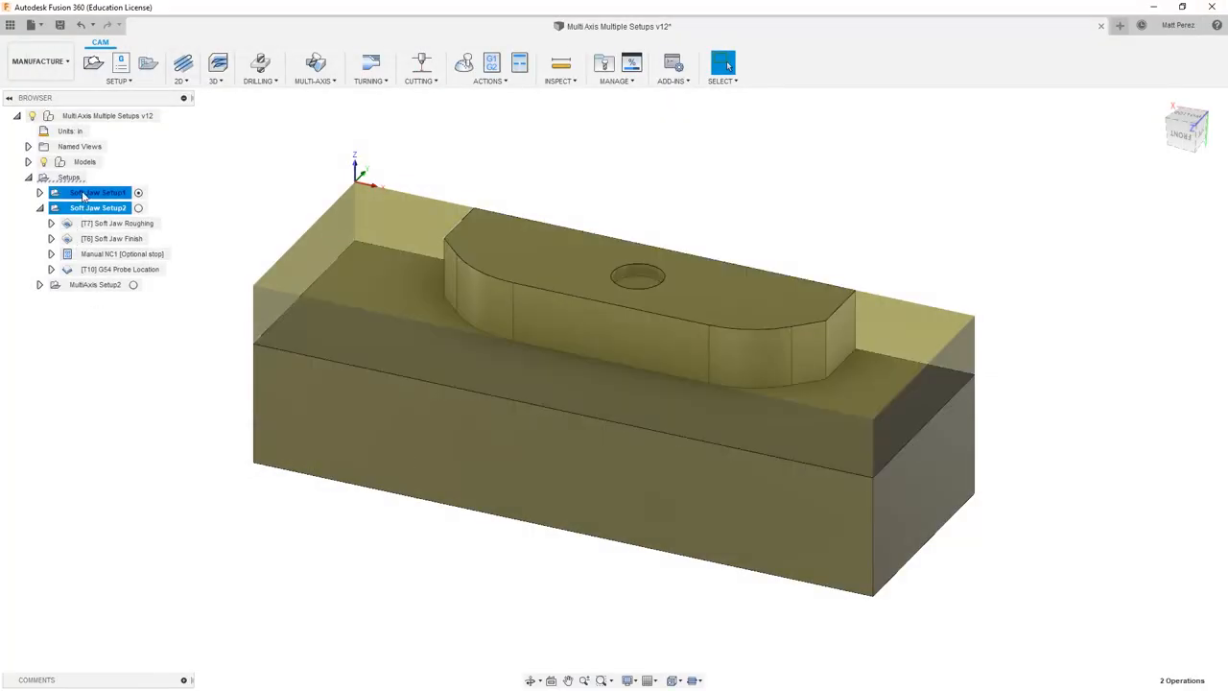
Edit Soft Jaw Setup1's post settings, toggling Multiple WCS Offsets and setting WCS Offset 1
click(96, 193)
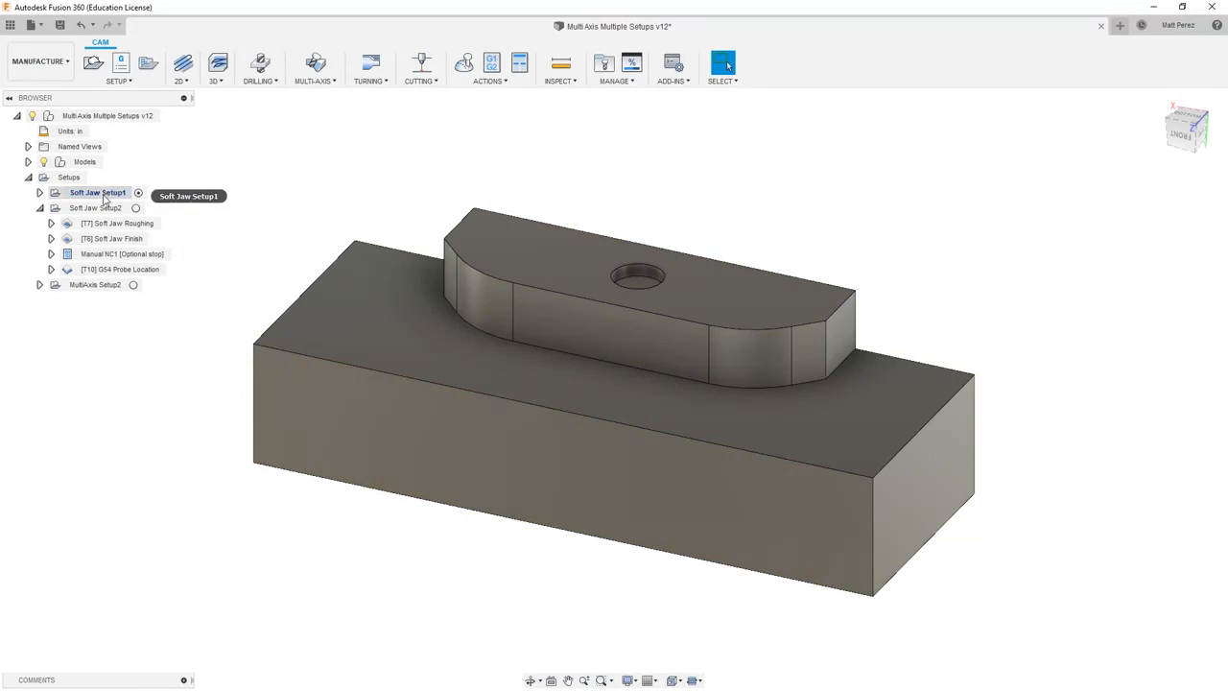
click(96, 192)
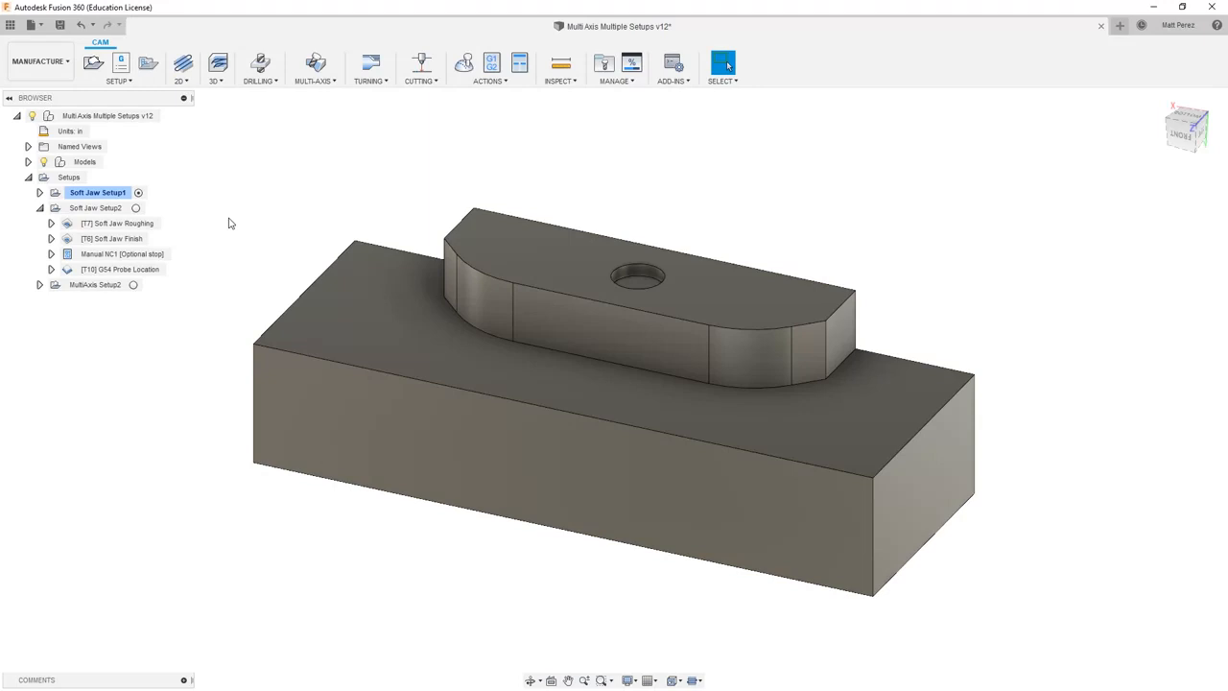
mouse_move(105, 195)
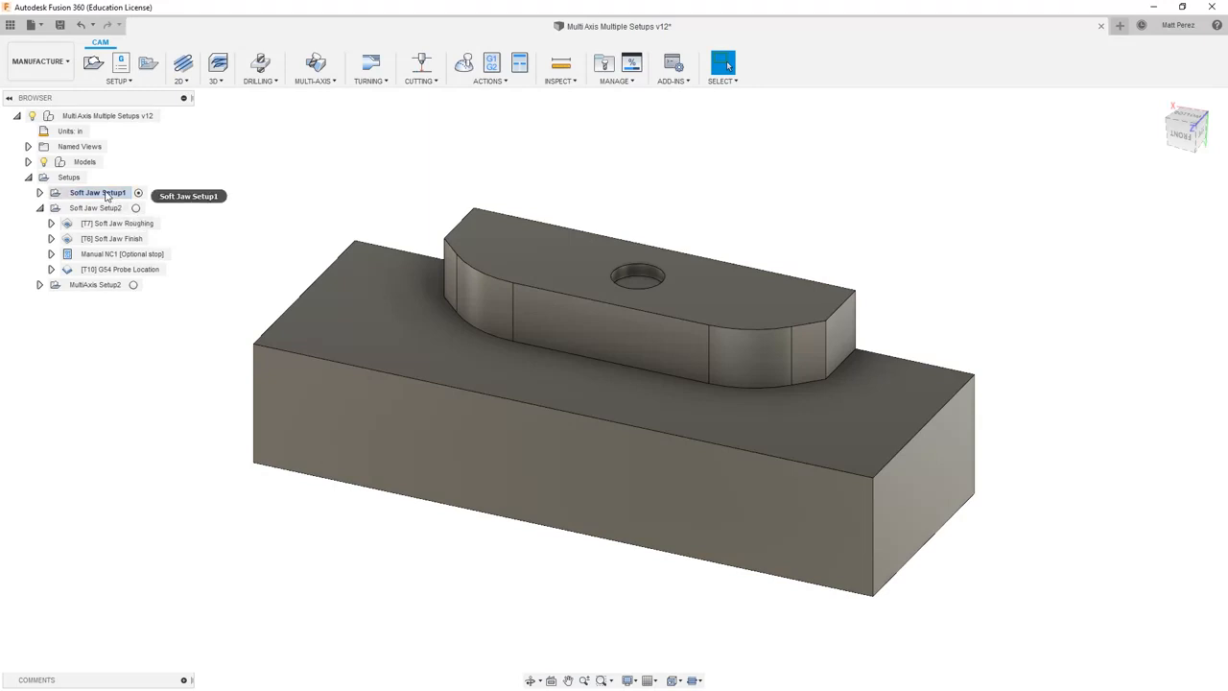
right_click(97, 193)
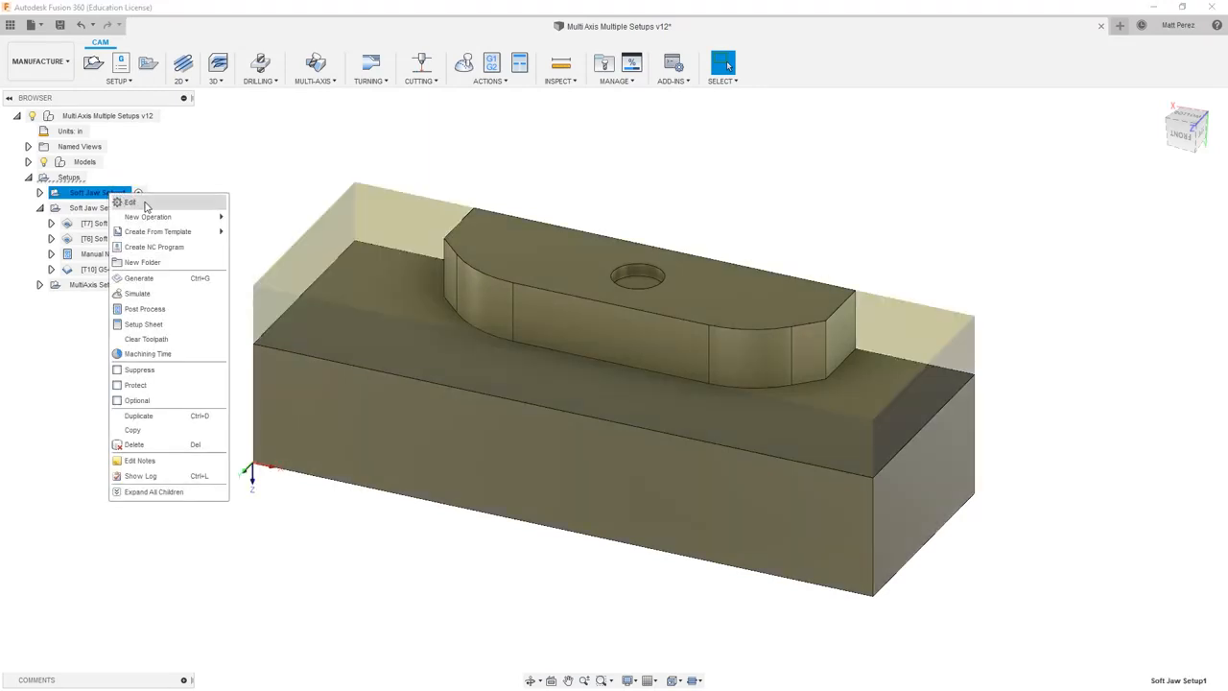
click(129, 202)
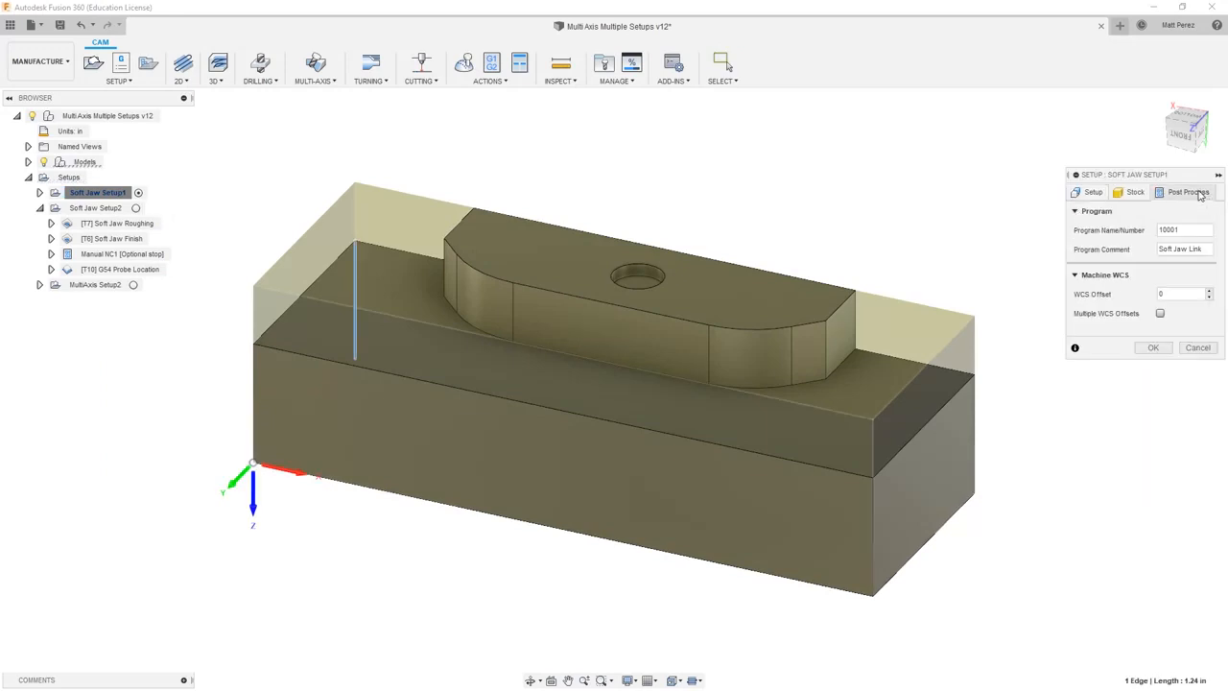
mouse_move(1143, 293)
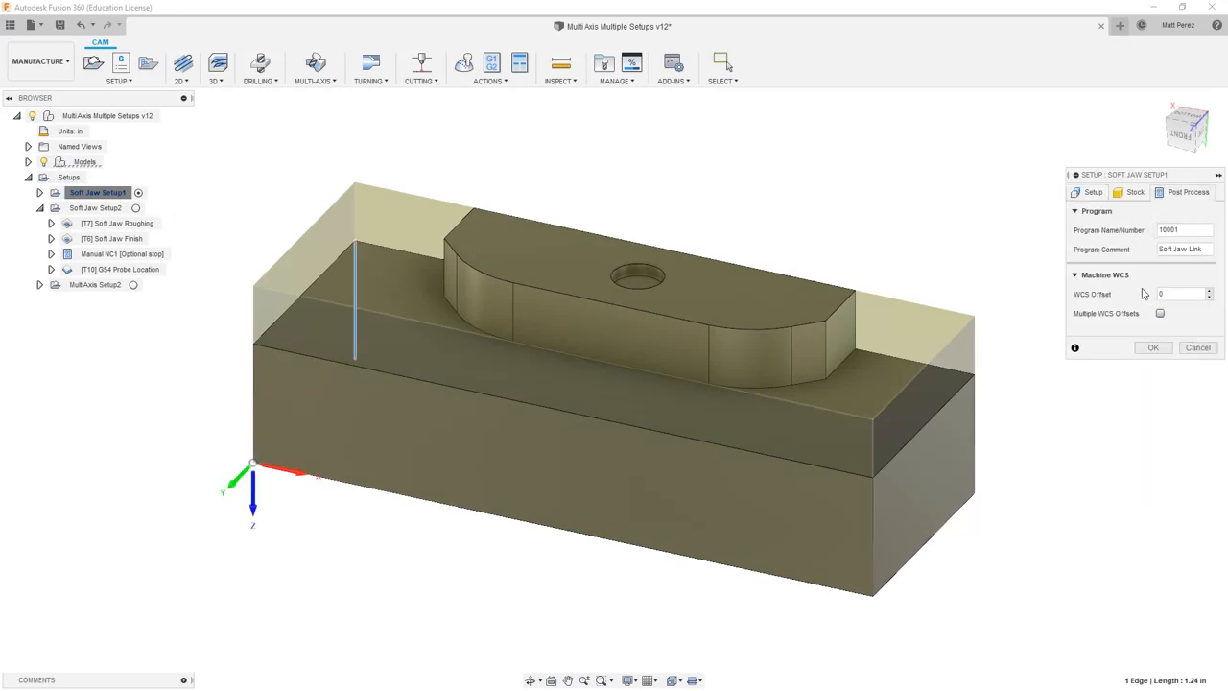
mouse_move(1102, 319)
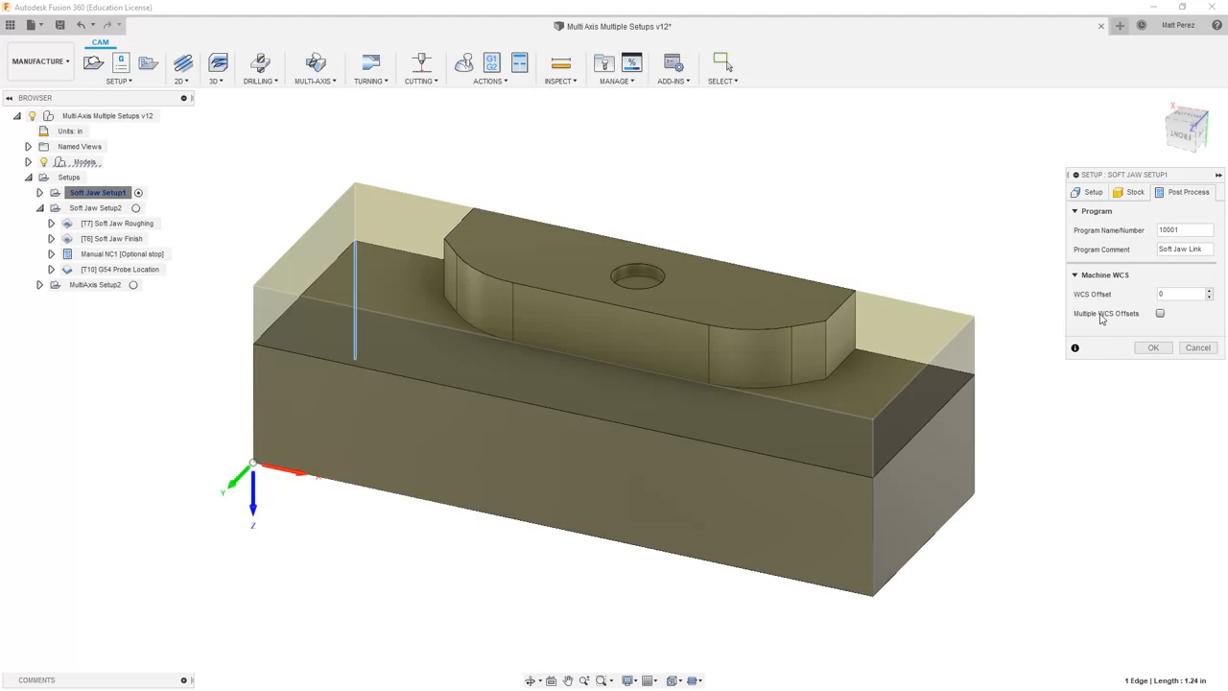
mouse_move(1159, 313)
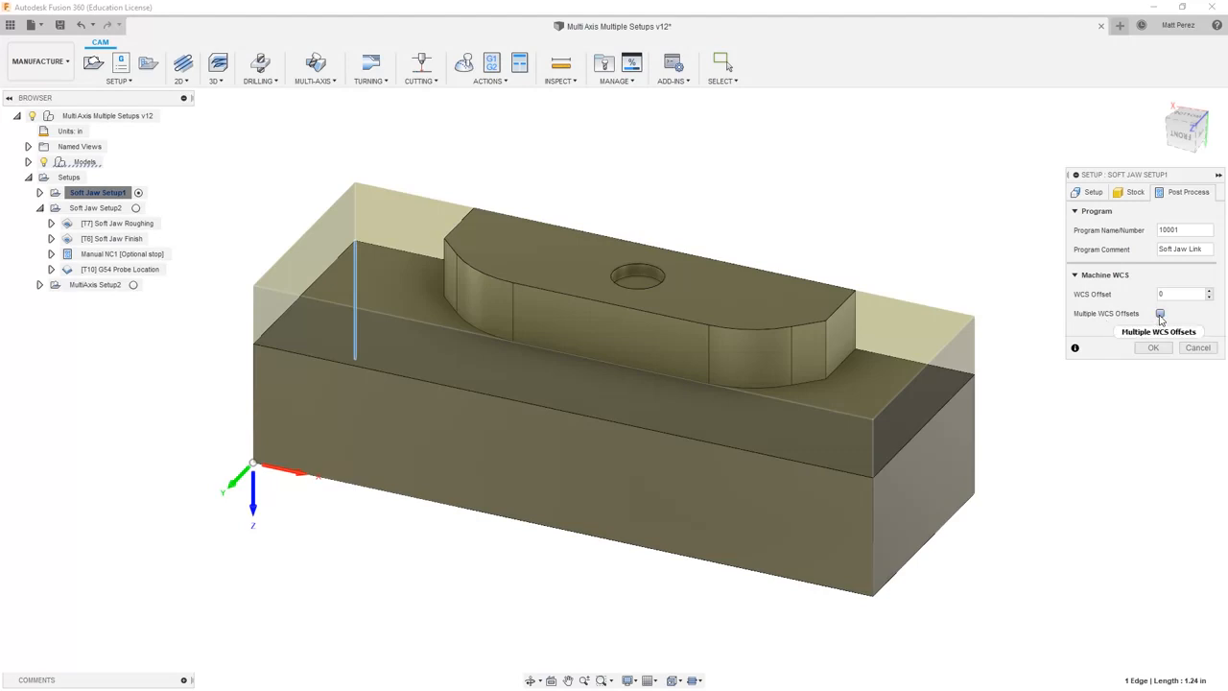
click(1158, 314)
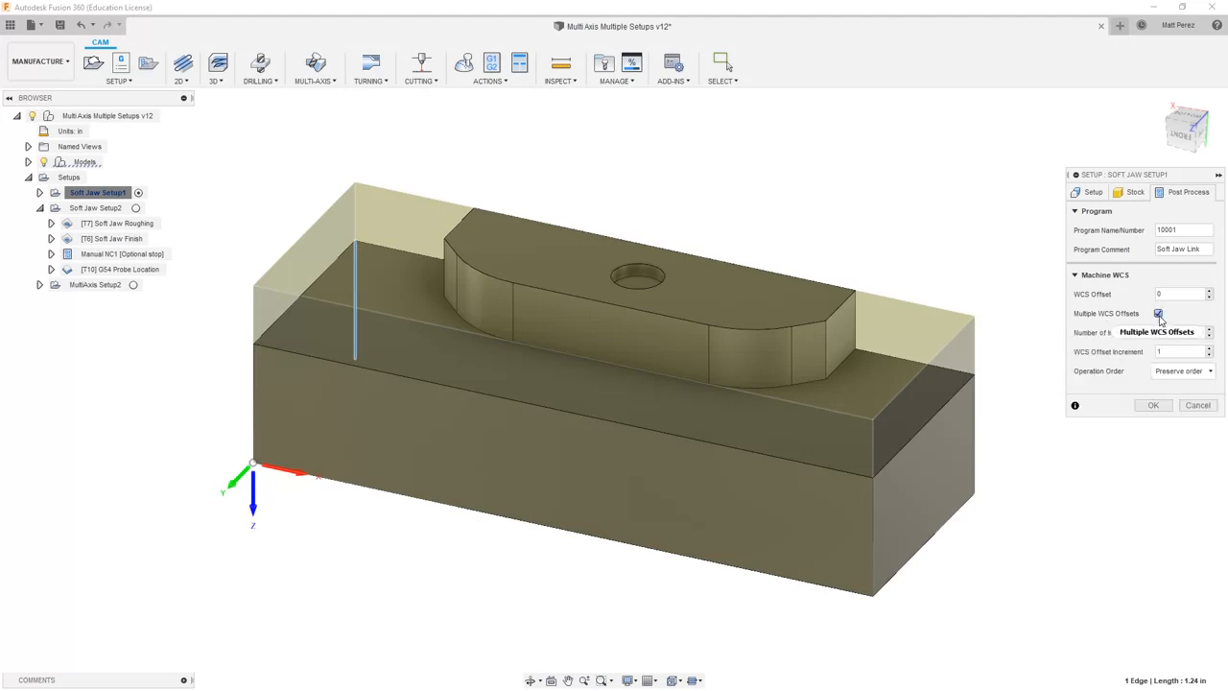
mouse_move(1158, 314)
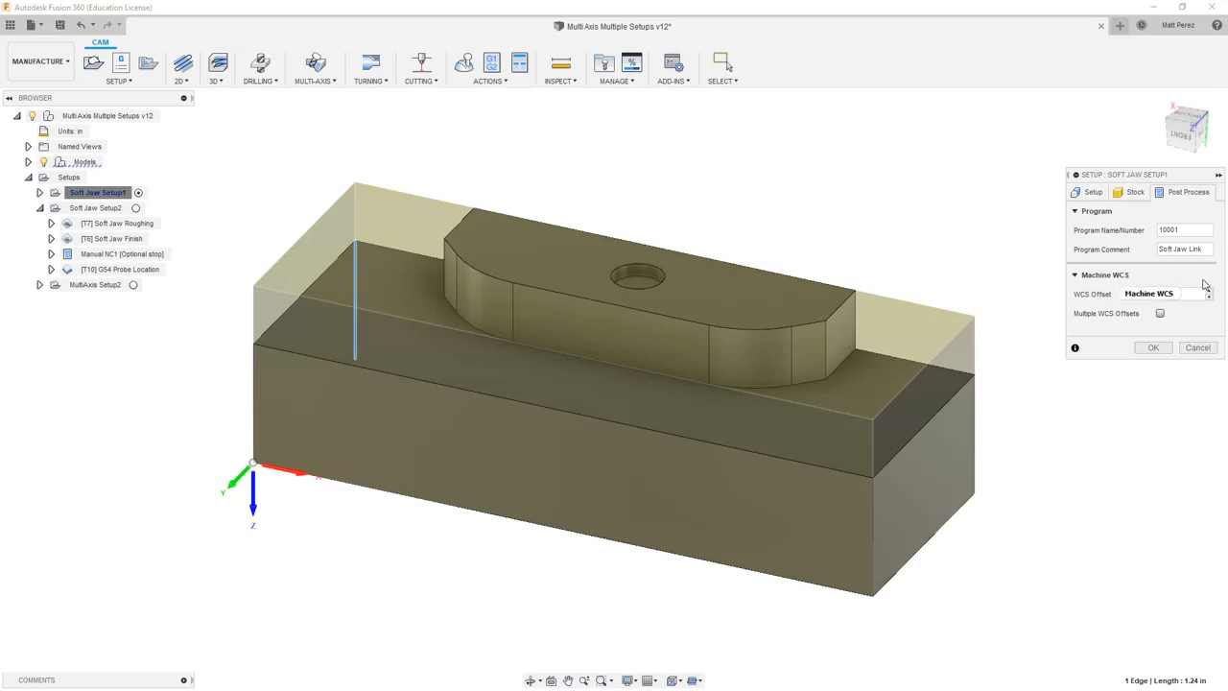
click(1181, 294)
text(1)
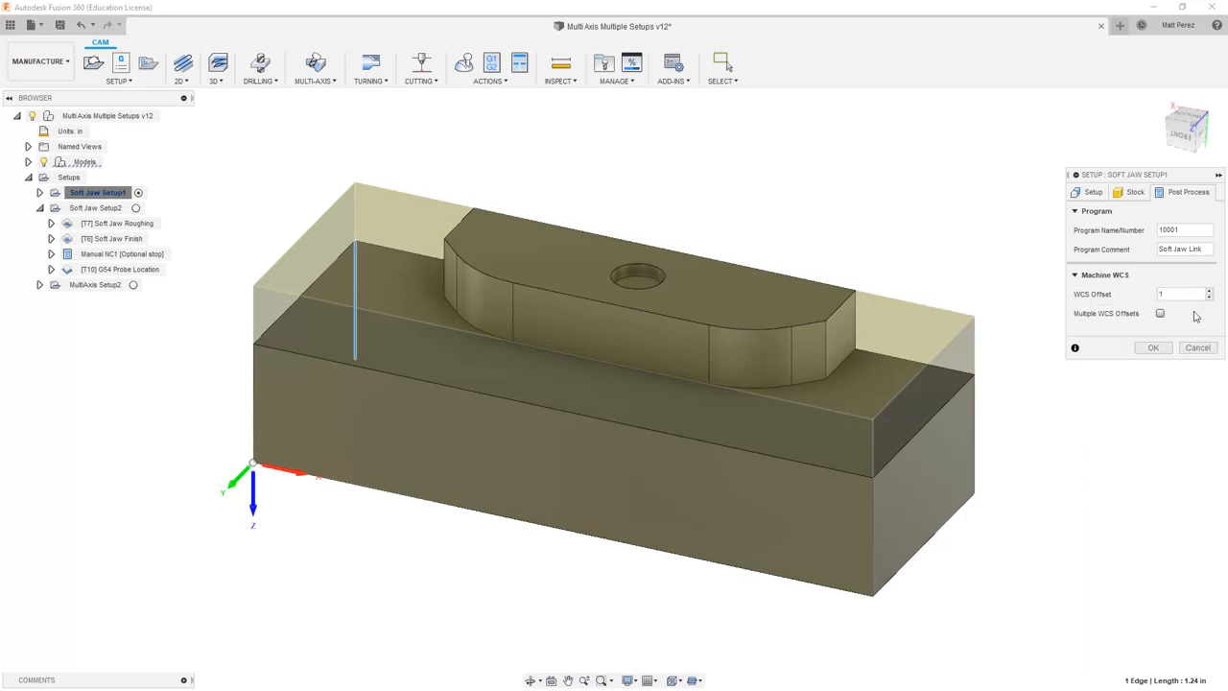
mouse_move(1160, 313)
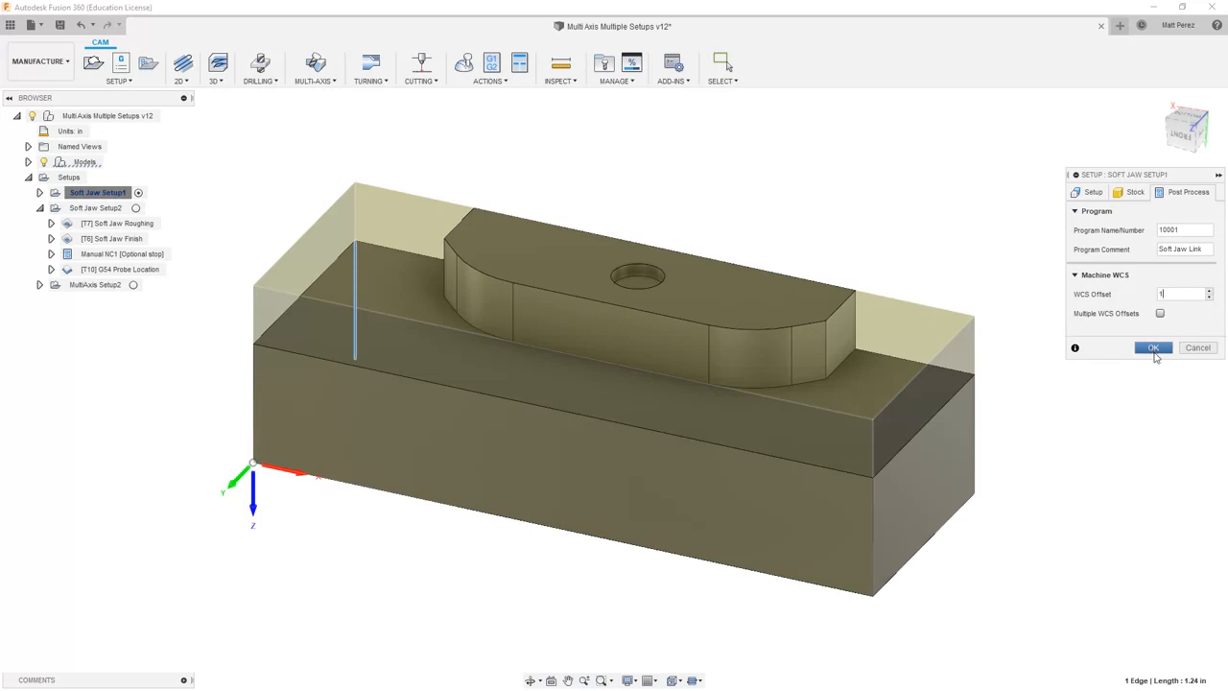
Confirm Soft Jaw Setup1 at WCS offset 1 and give Soft Jaw Setup2 WCS offset 2
click(1153, 347)
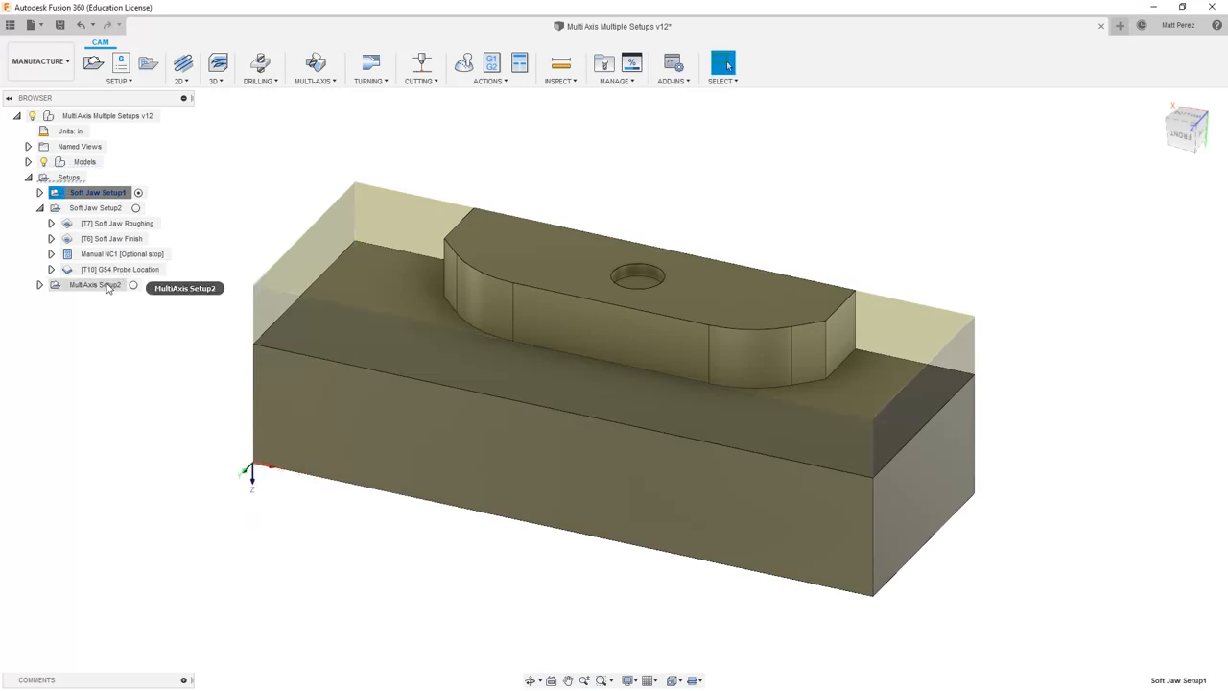
right_click(95, 208)
text(2)
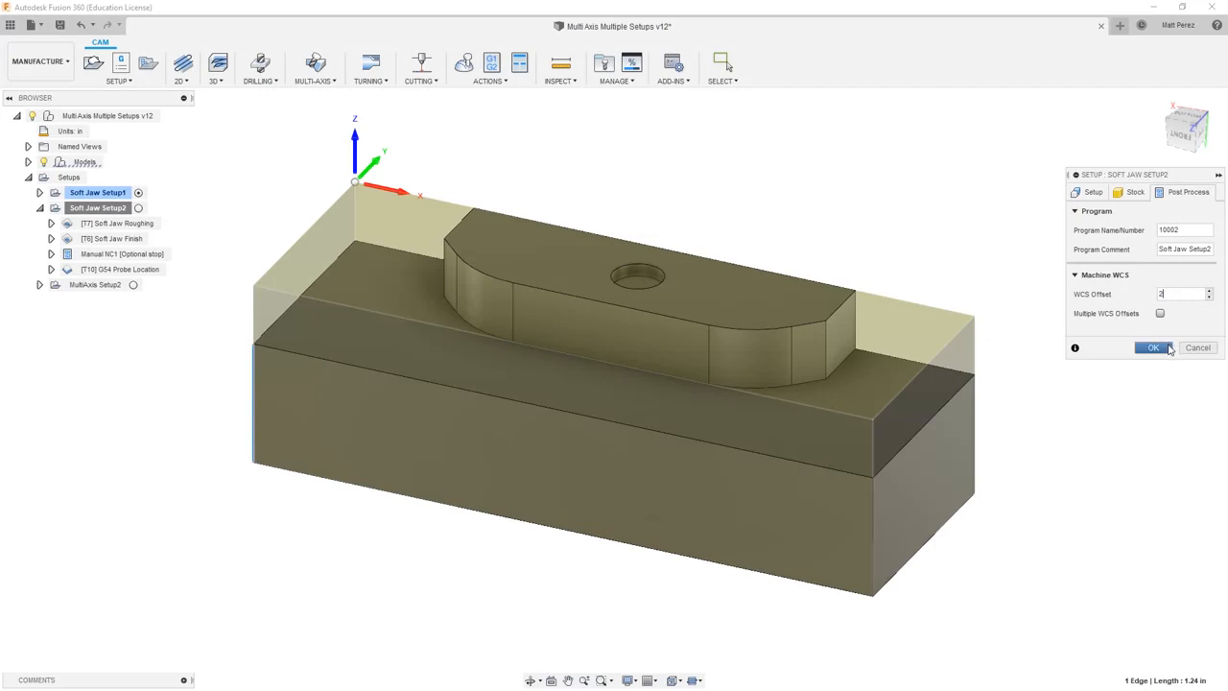
click(1152, 348)
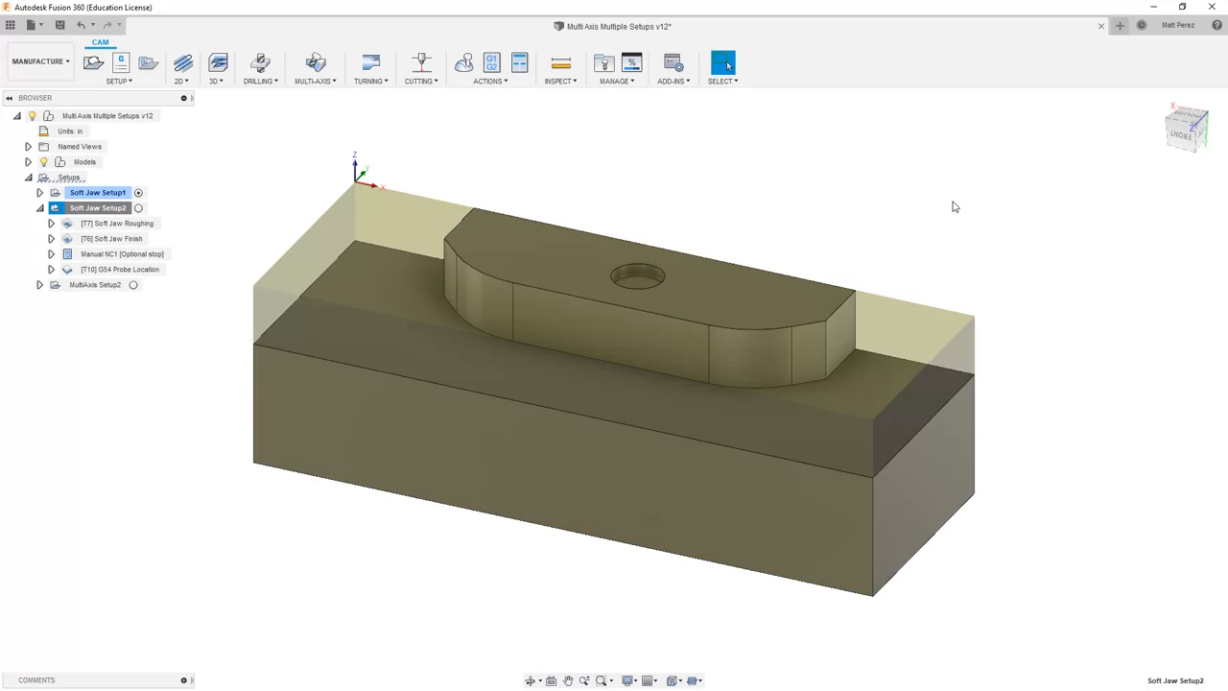
mouse_move(98, 192)
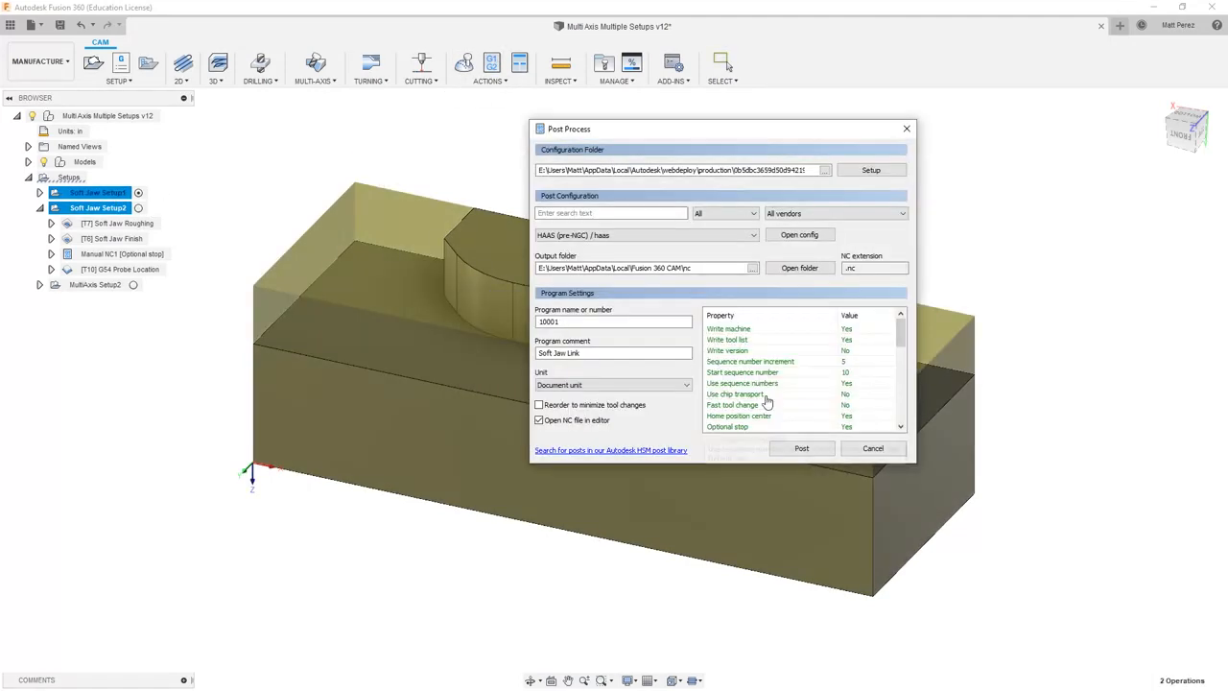
Save the posted soft jaw program under the number 10006
click(614, 321)
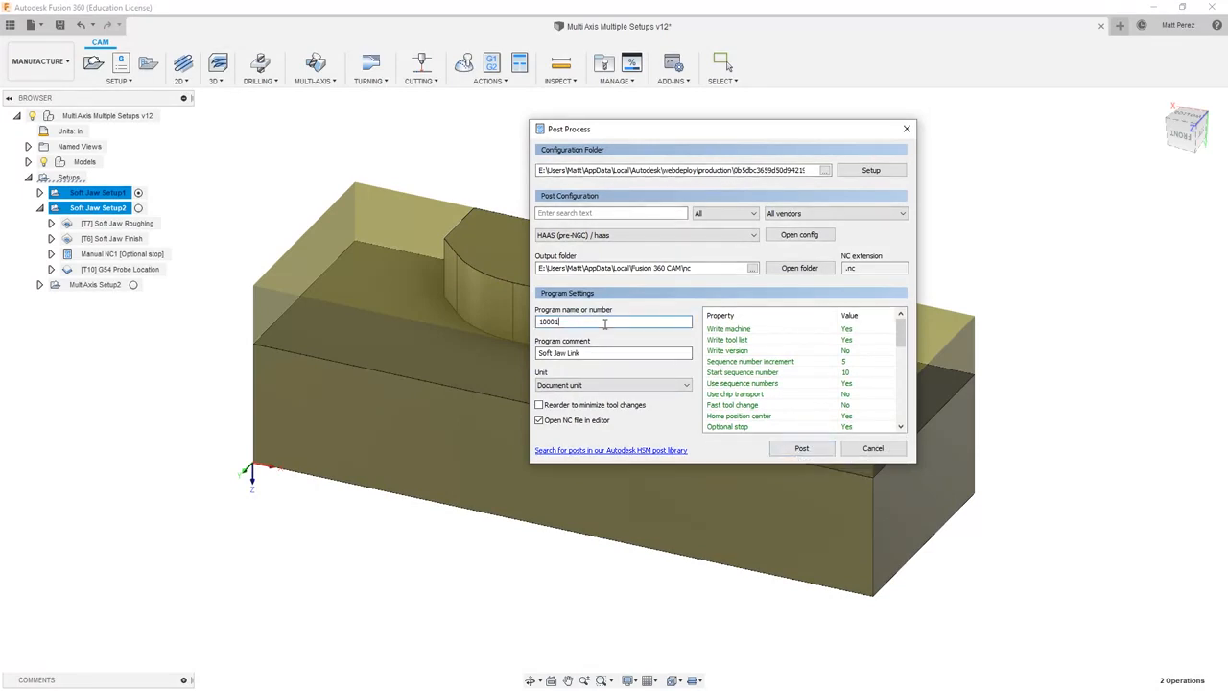
text(10006)
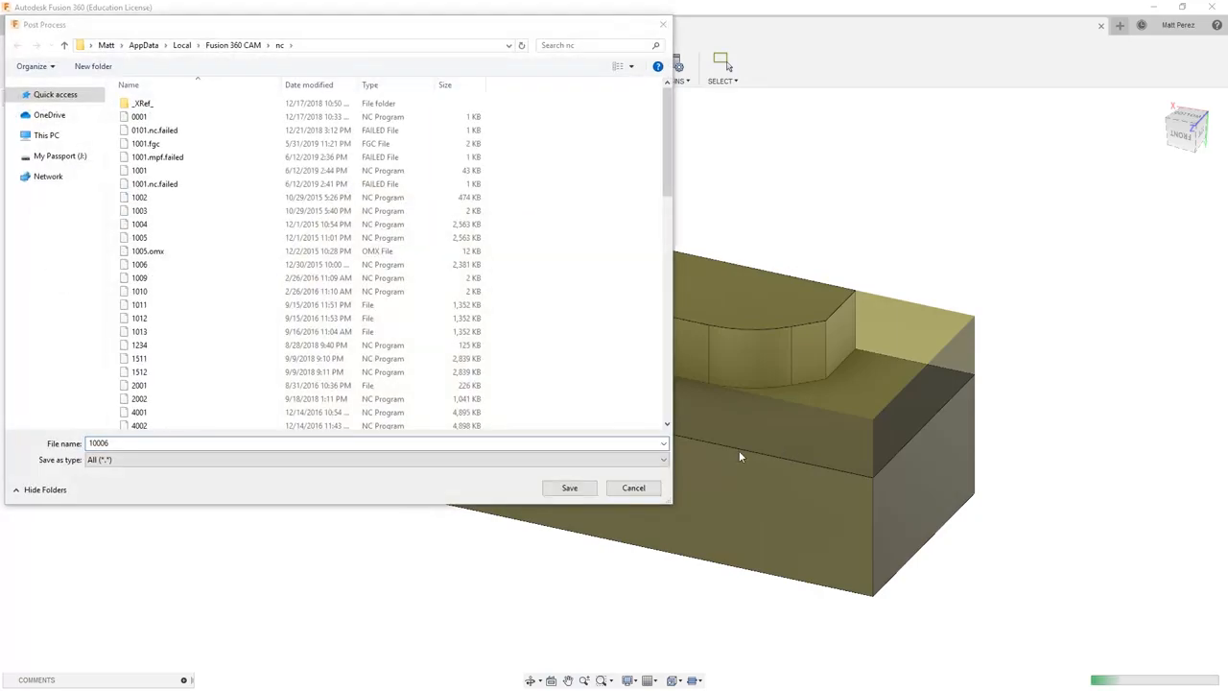
click(569, 488)
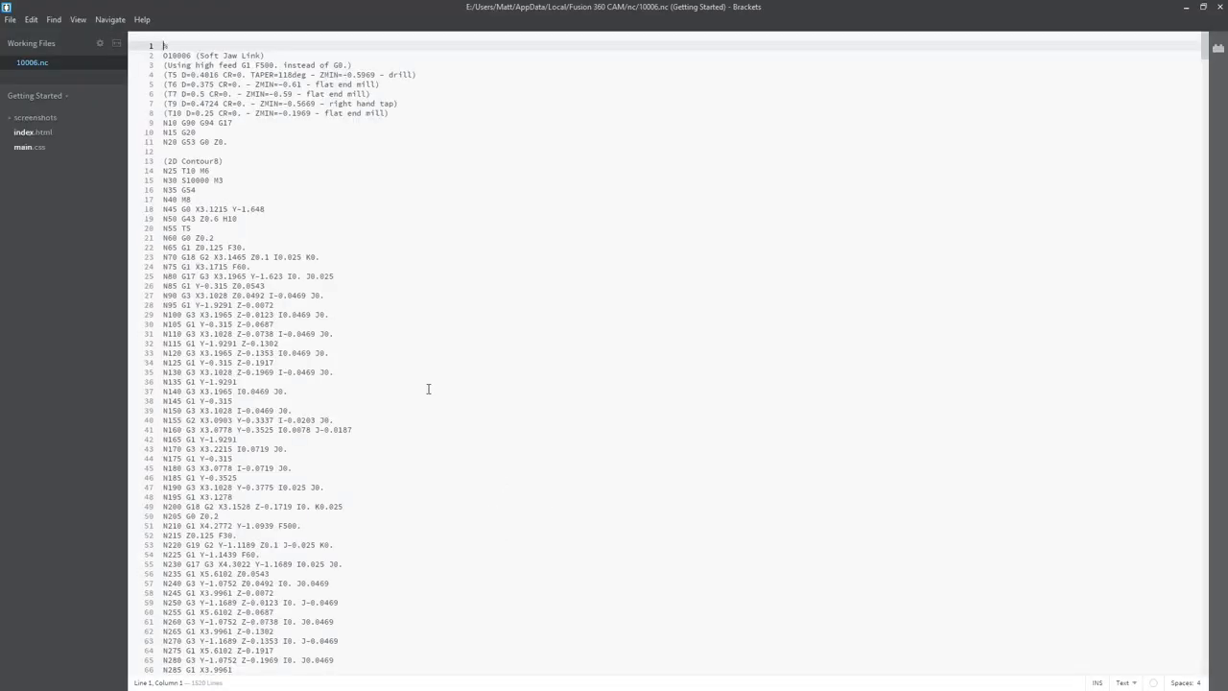
mouse_move(904, 198)
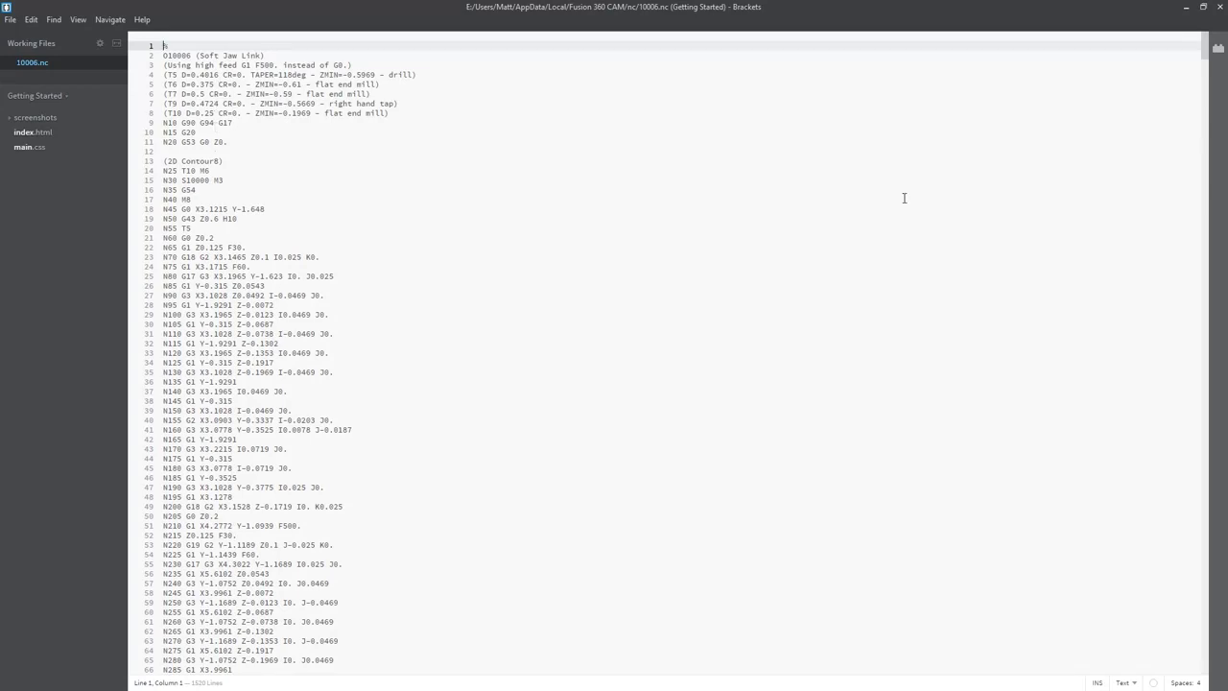
scroll(down, 3)
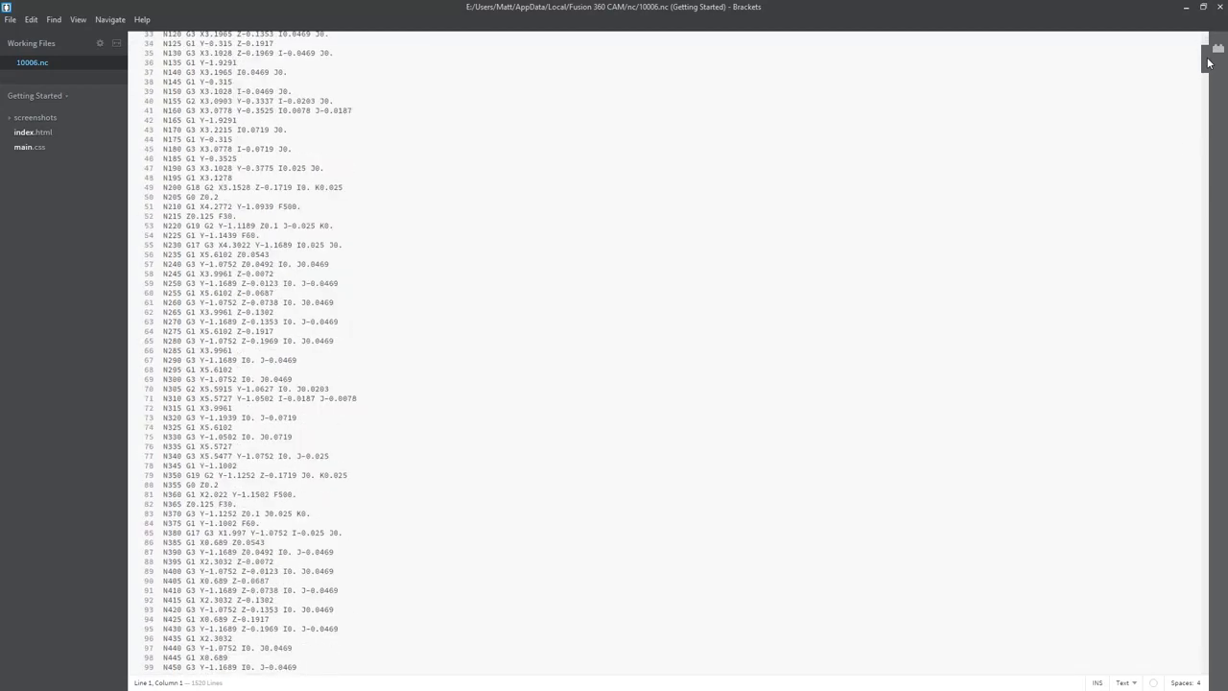
scroll(down, 3)
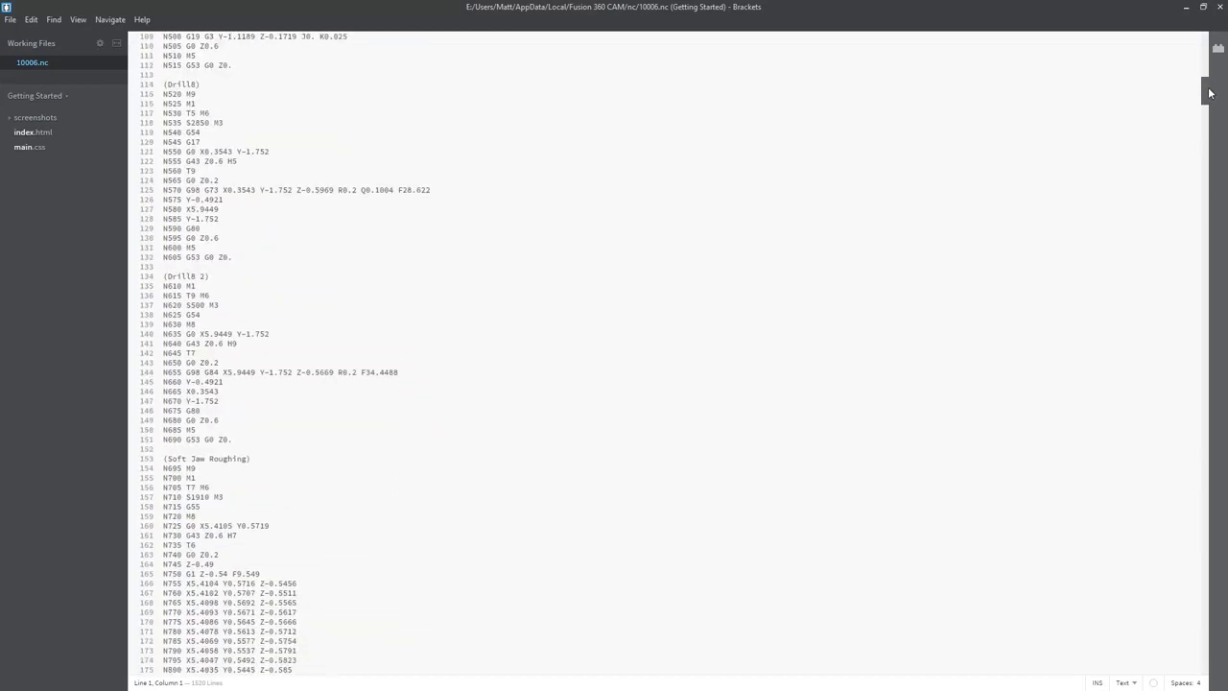
scroll(down, 3)
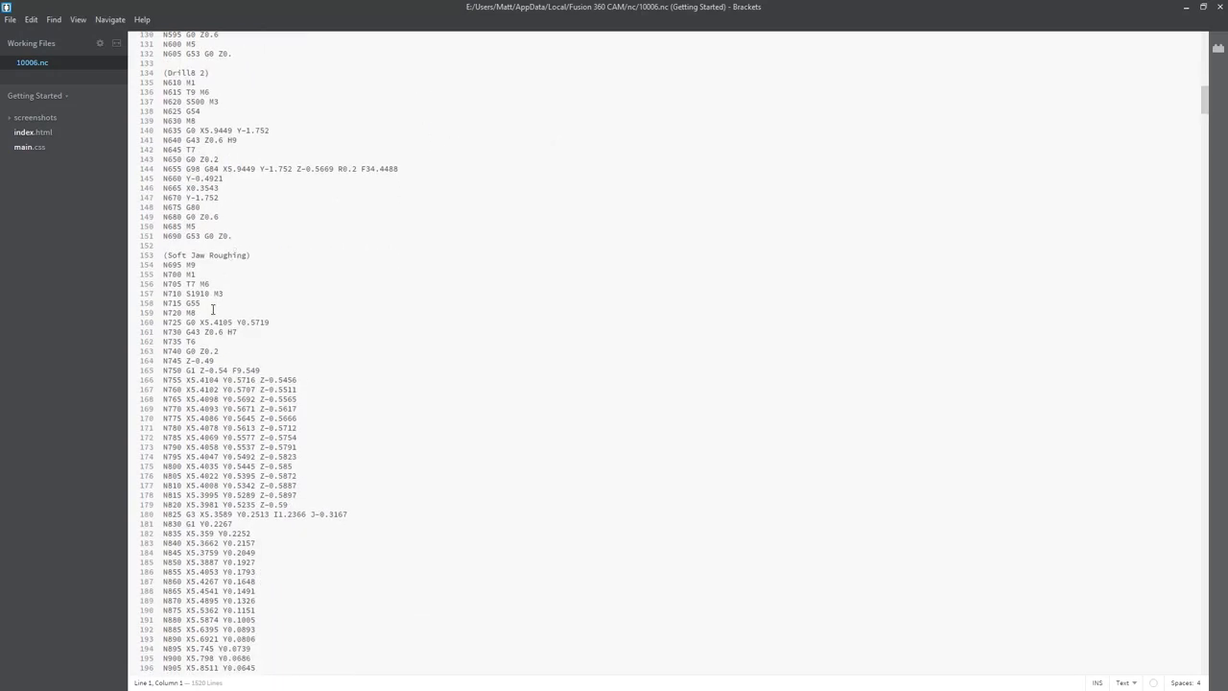
double_click(179, 302)
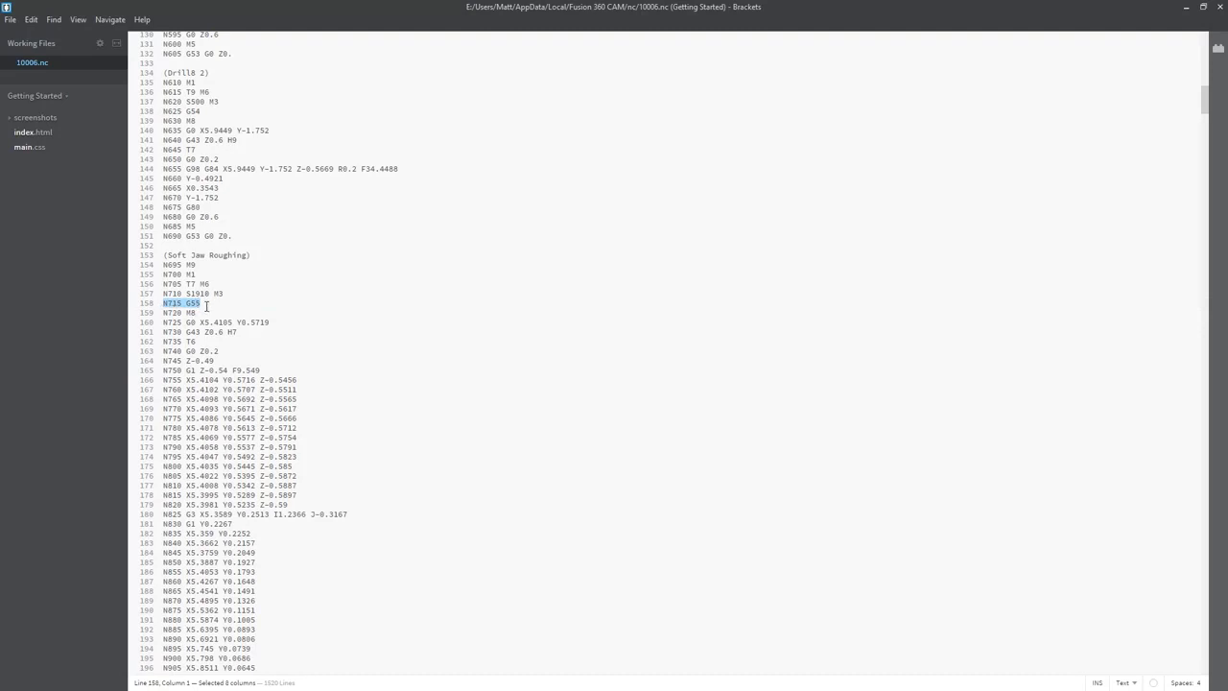
mouse_move(725, 280)
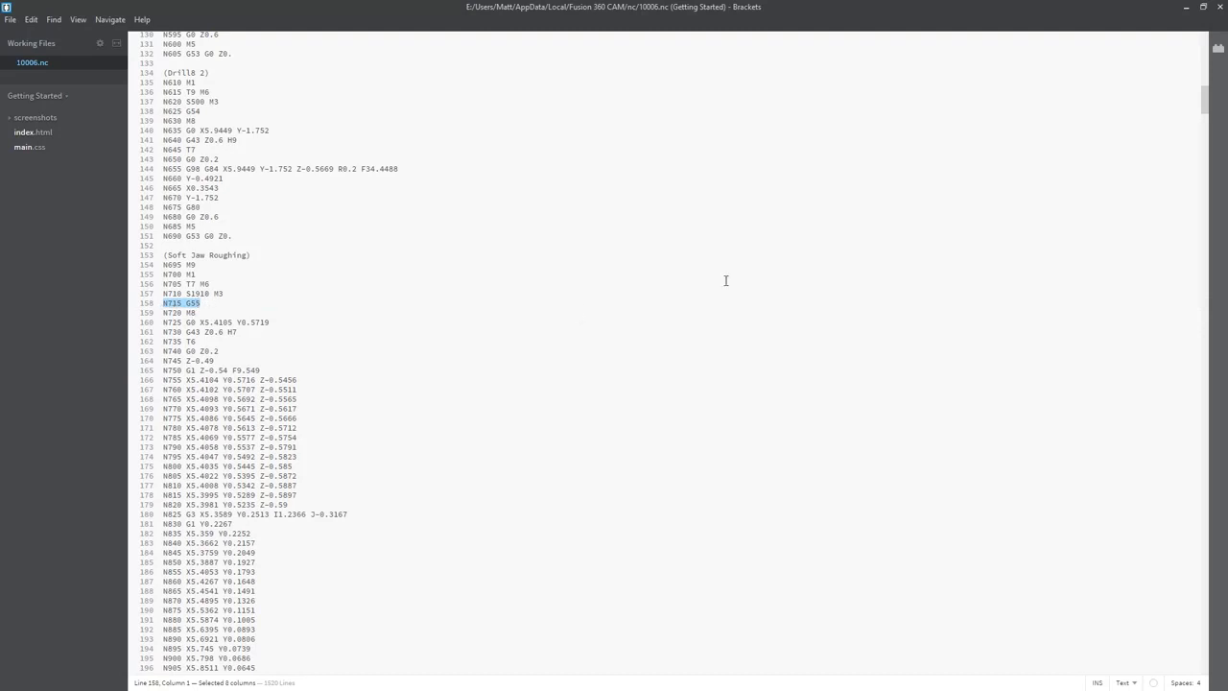
scroll(up, 3)
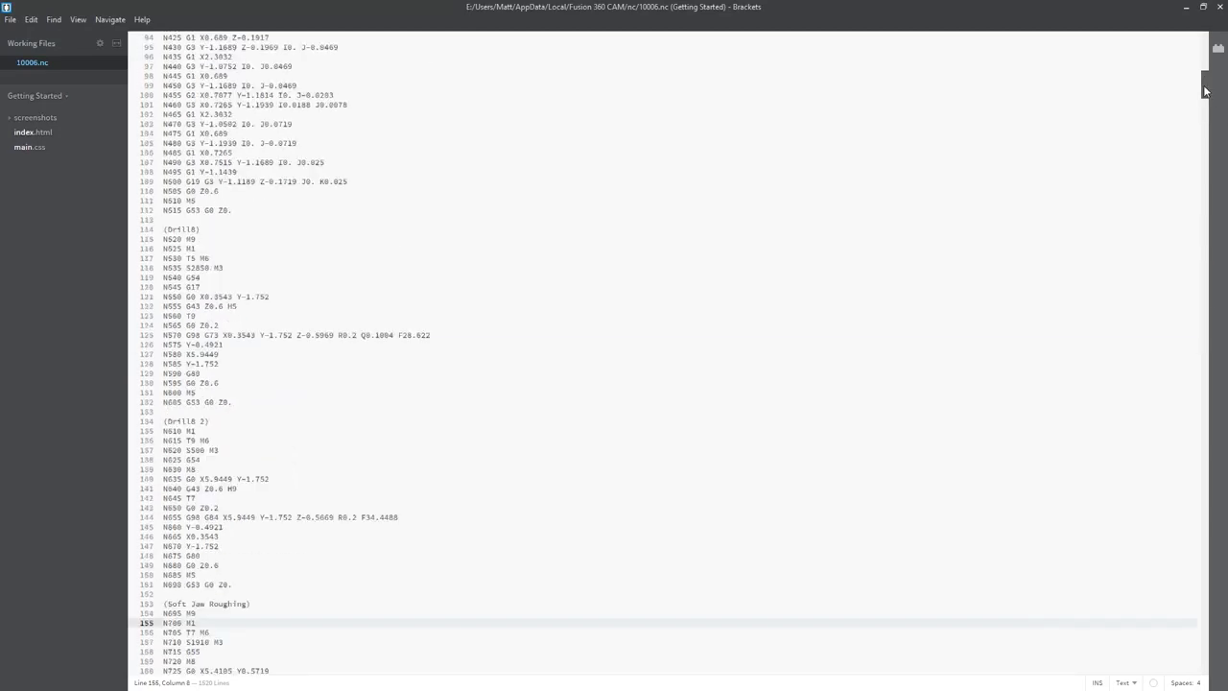
scroll(up, 3)
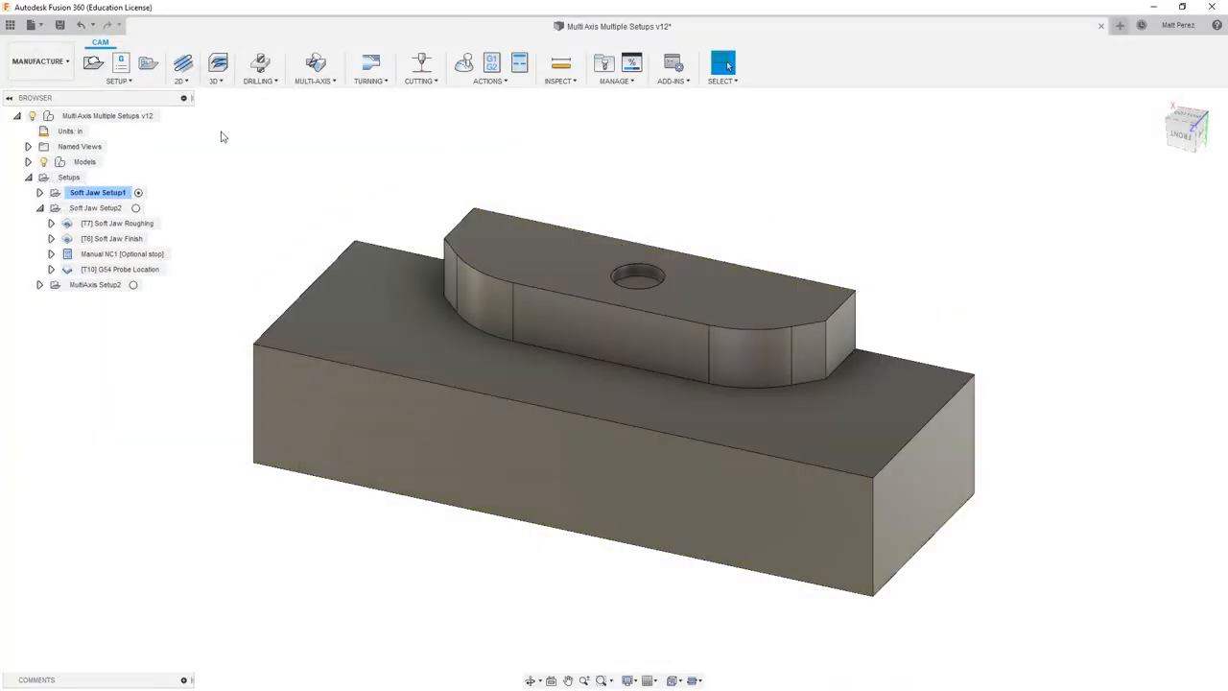
Set Soft Jaw Setup2's WCS offset to 3 in its post-process settings
click(96, 208)
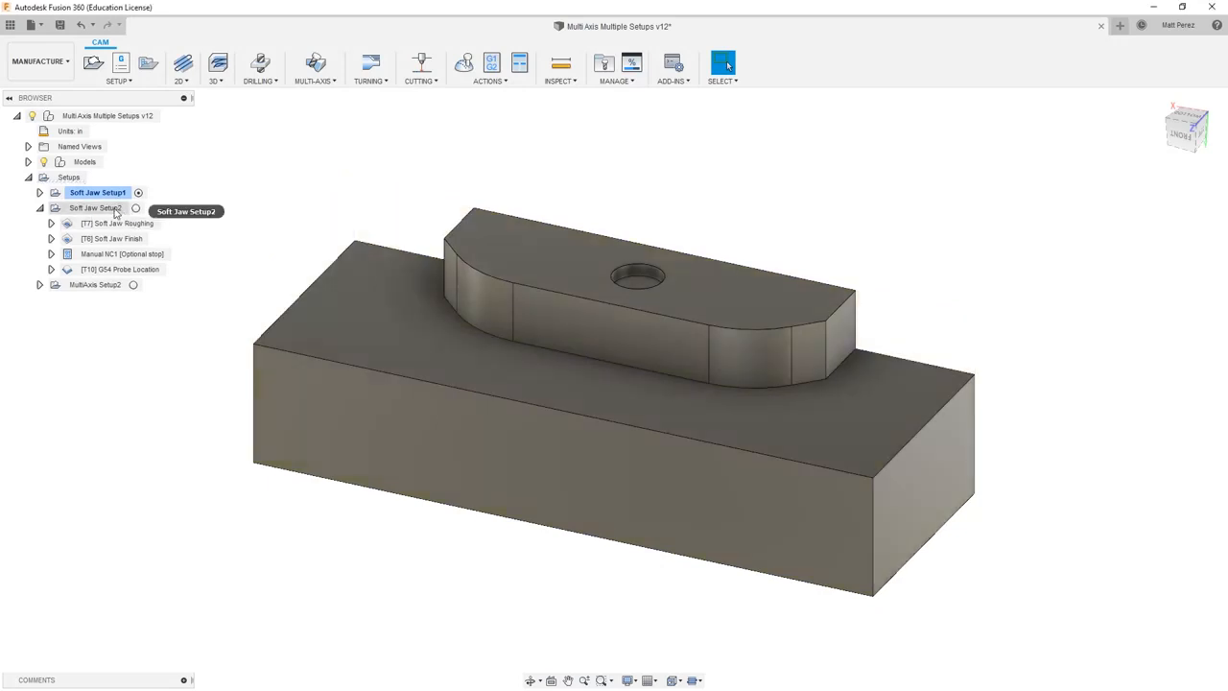
double_click(95, 208)
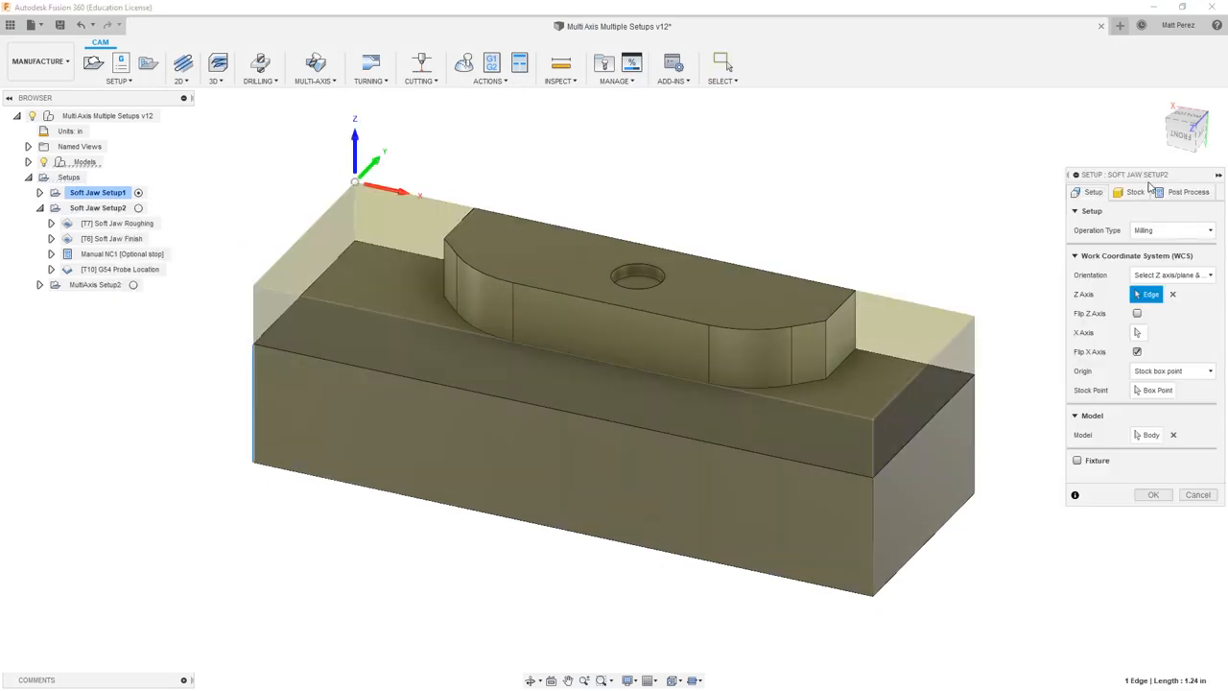
click(1188, 192)
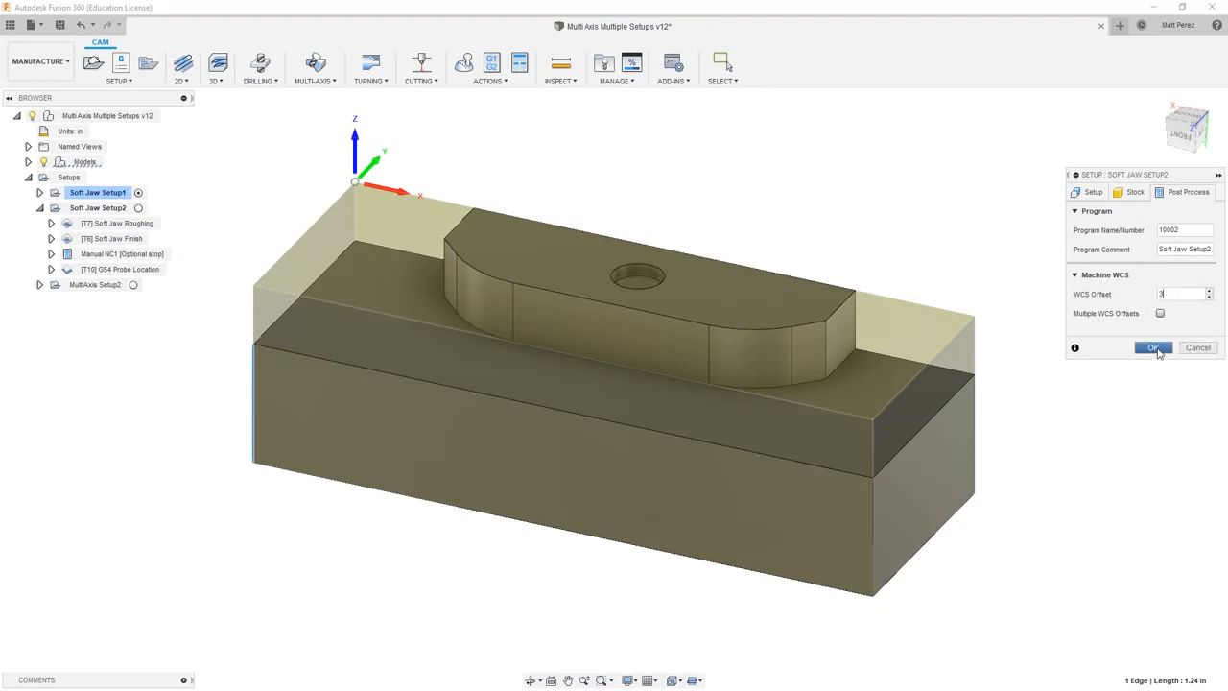
click(1153, 347)
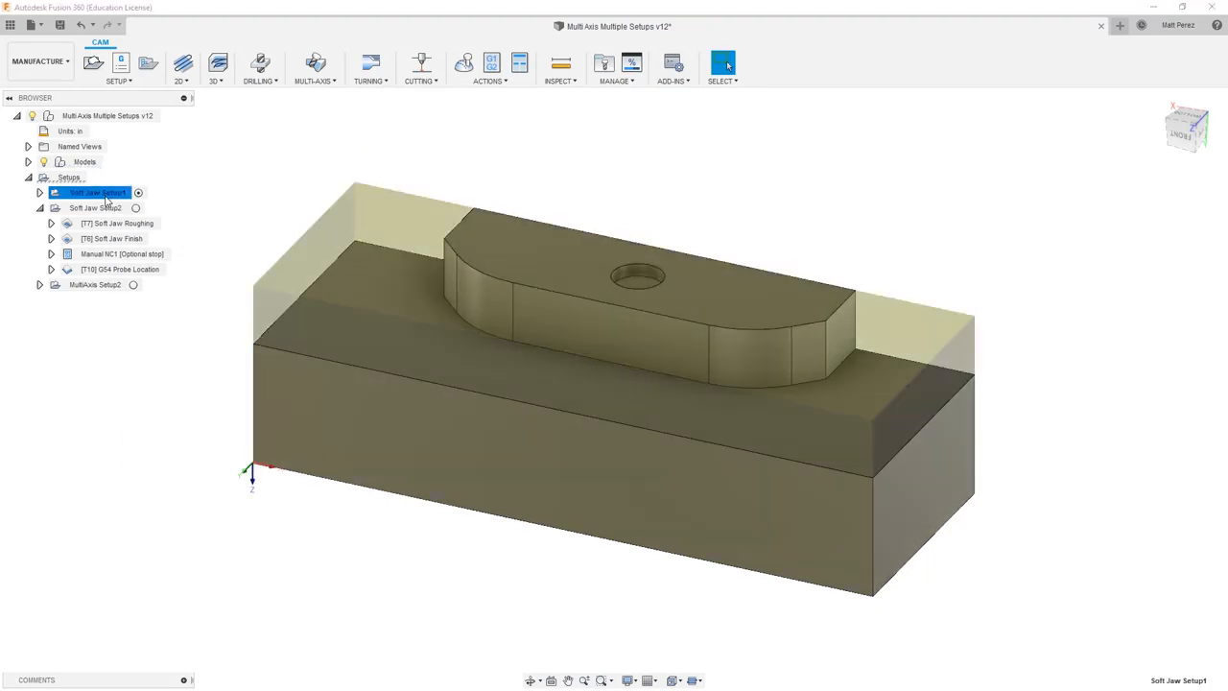
Post both soft jaw setups past the WCS warning and save as 10007
click(97, 207)
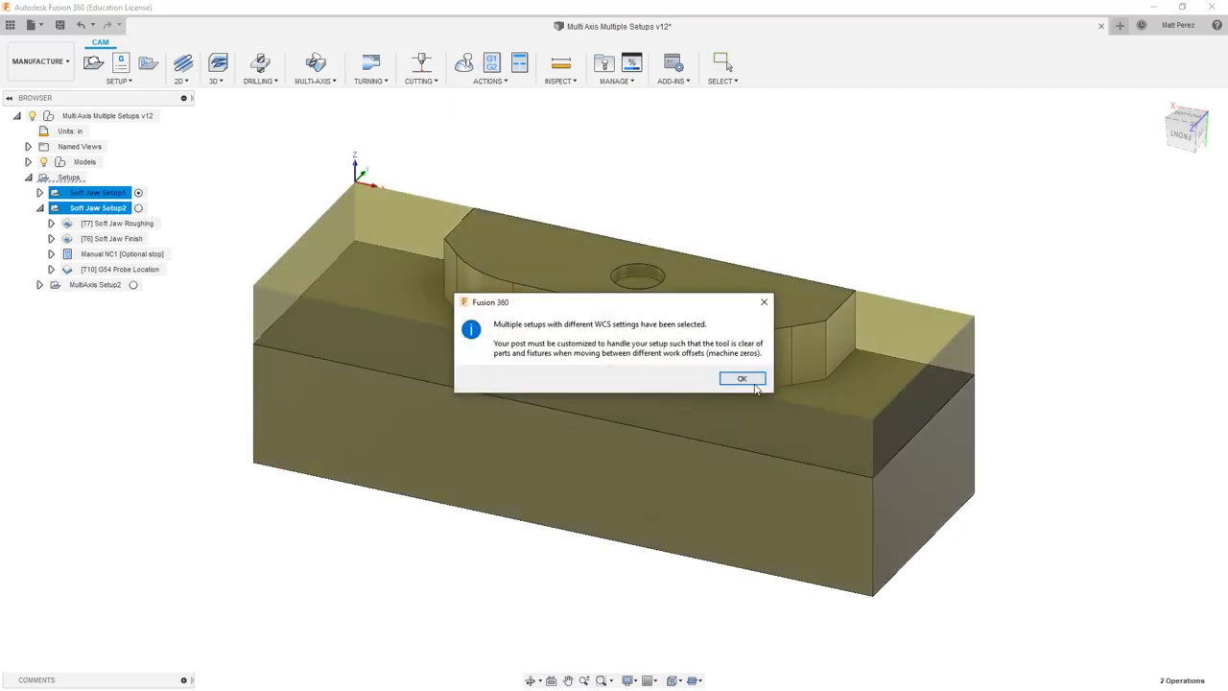
click(742, 378)
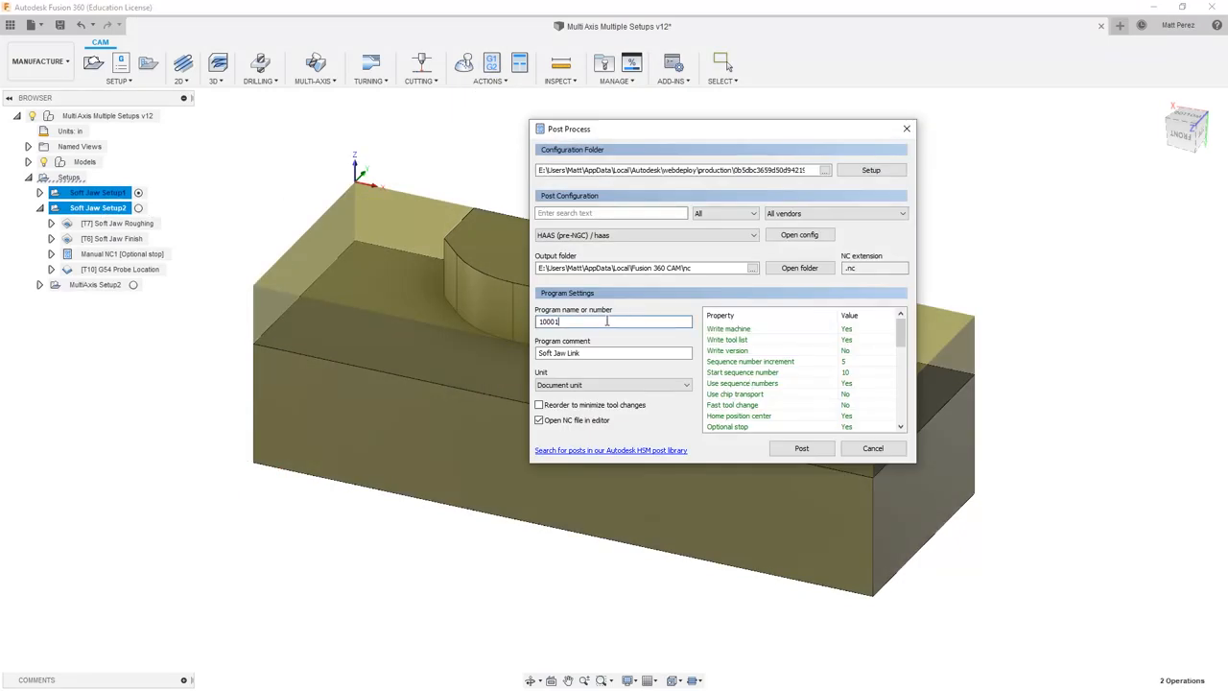
click(802, 448)
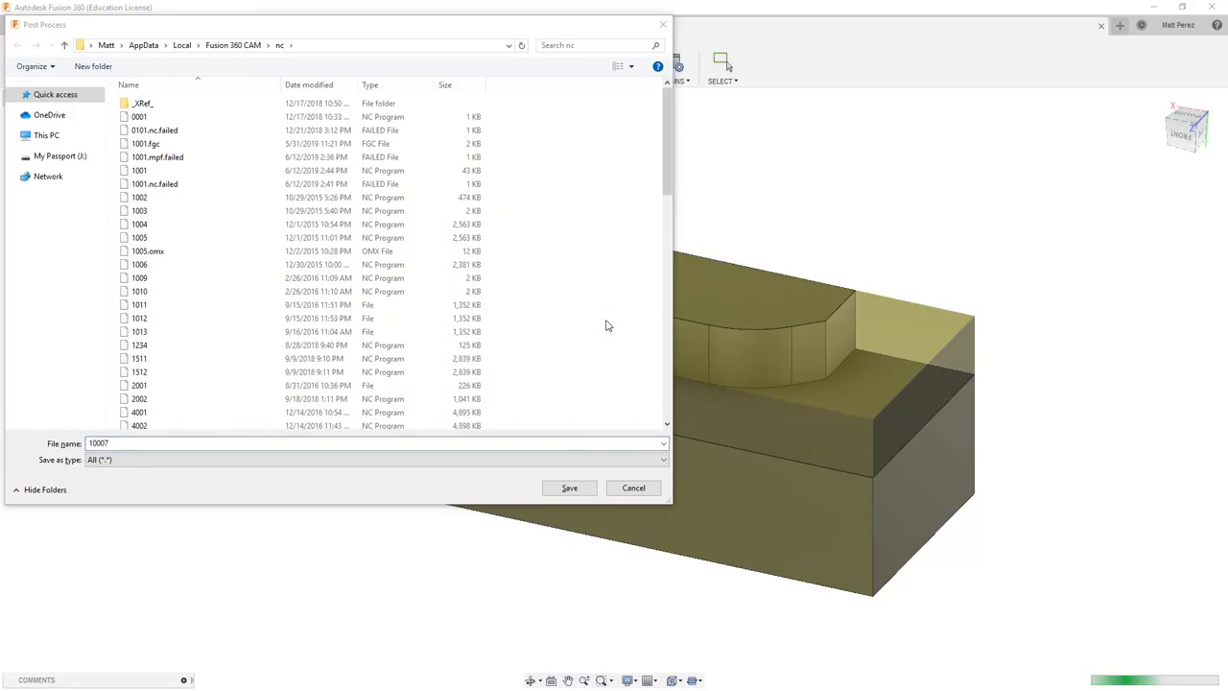
click(569, 487)
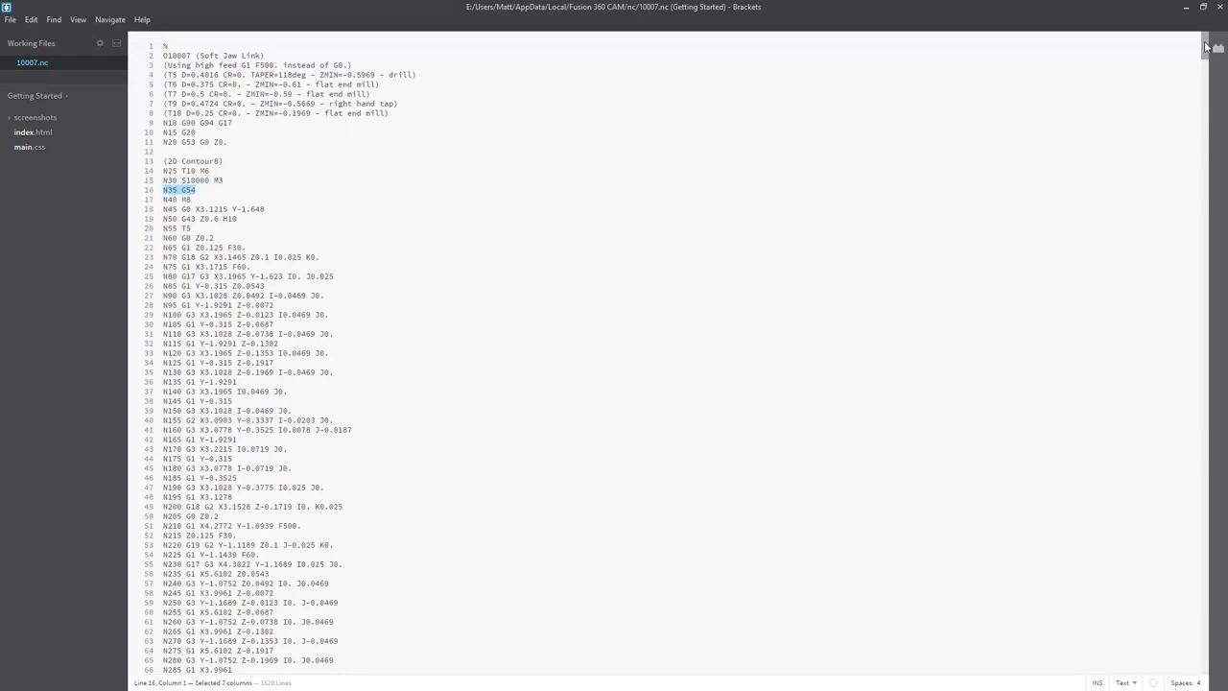
scroll(down, 3)
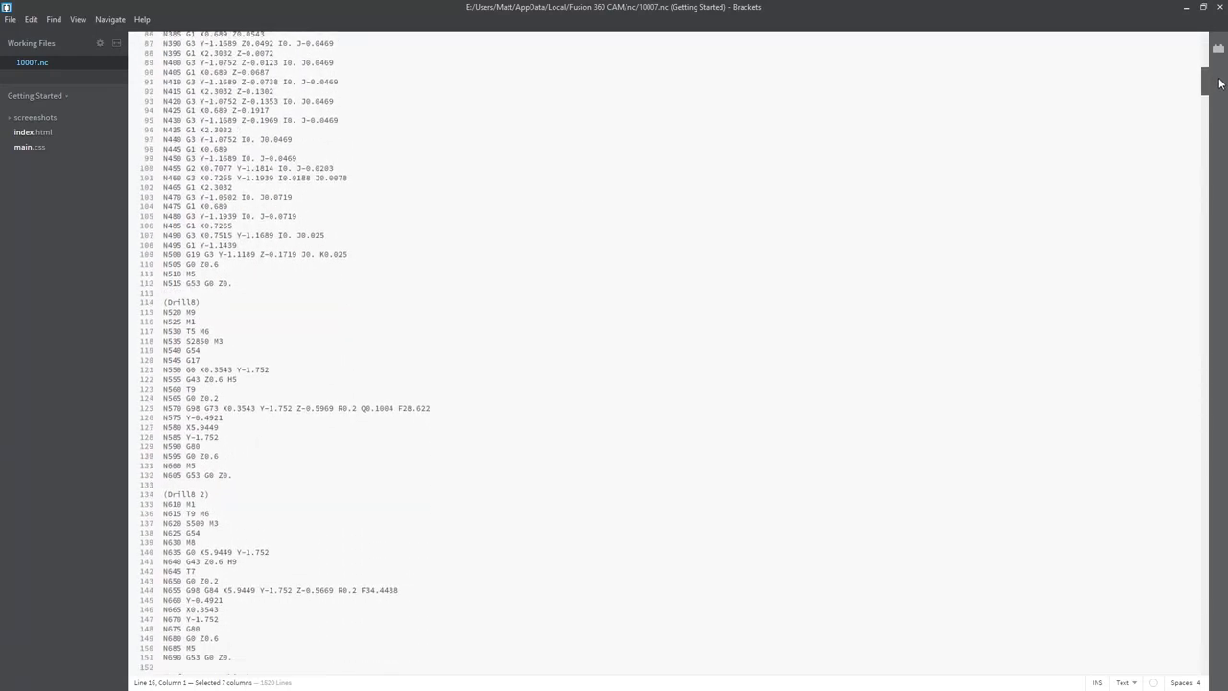
scroll(down, 3)
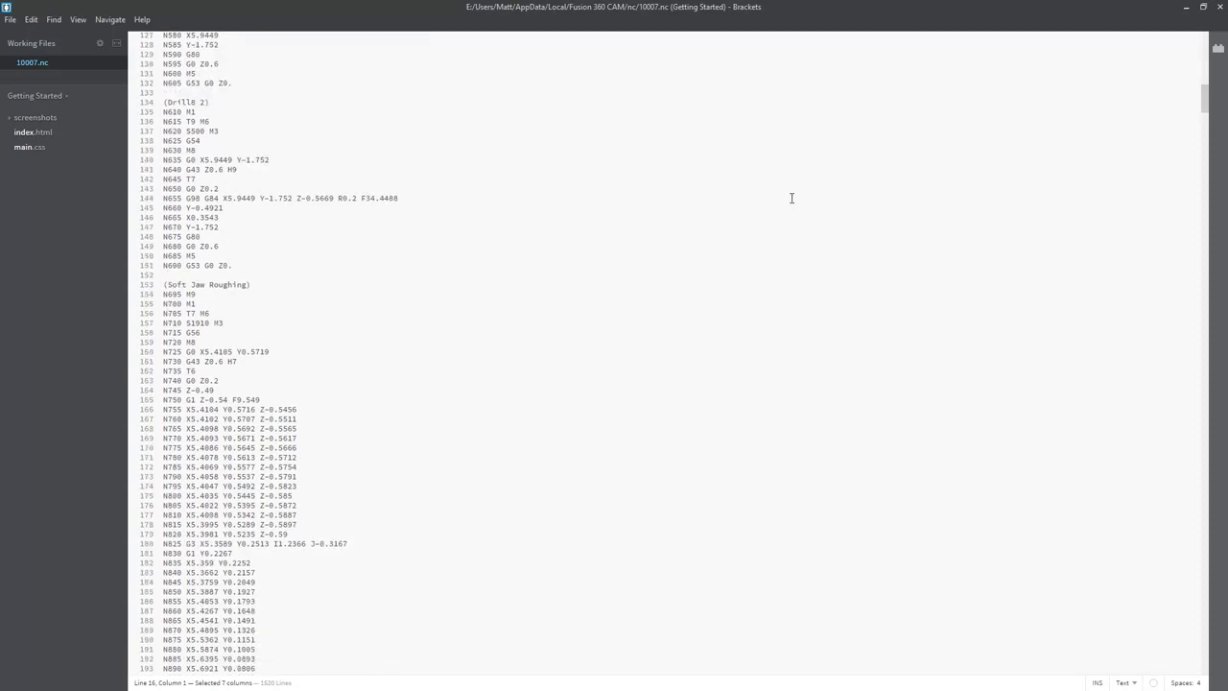
double_click(183, 332)
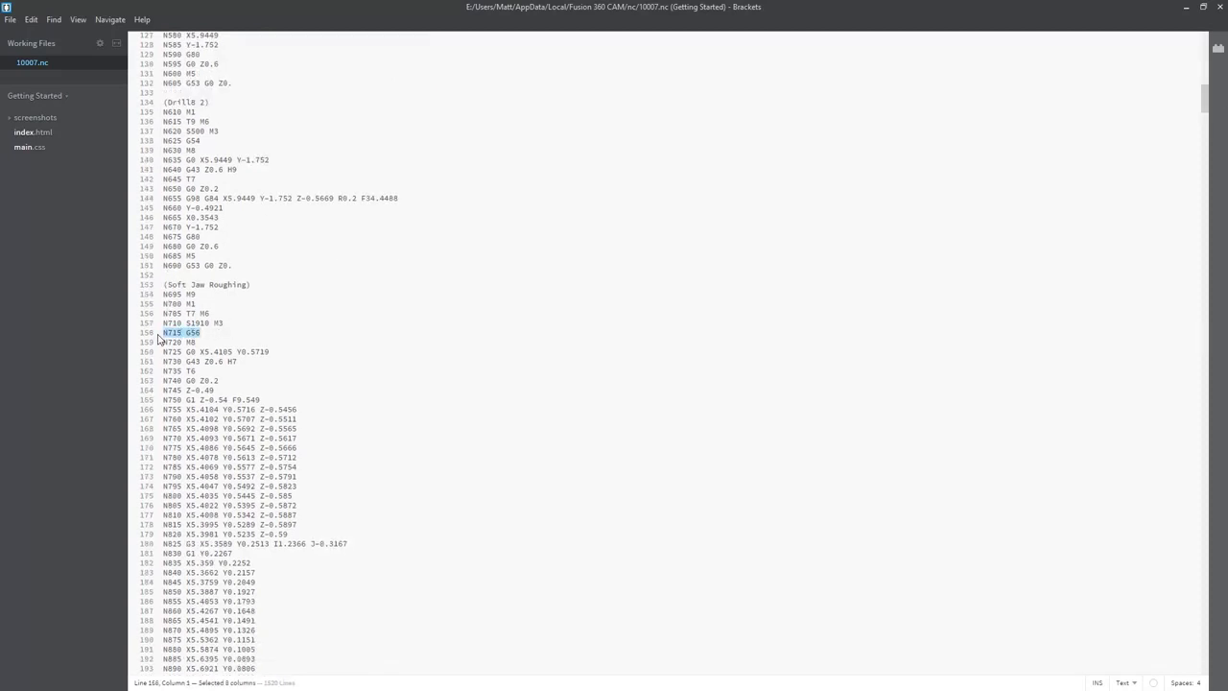
mouse_move(586, 329)
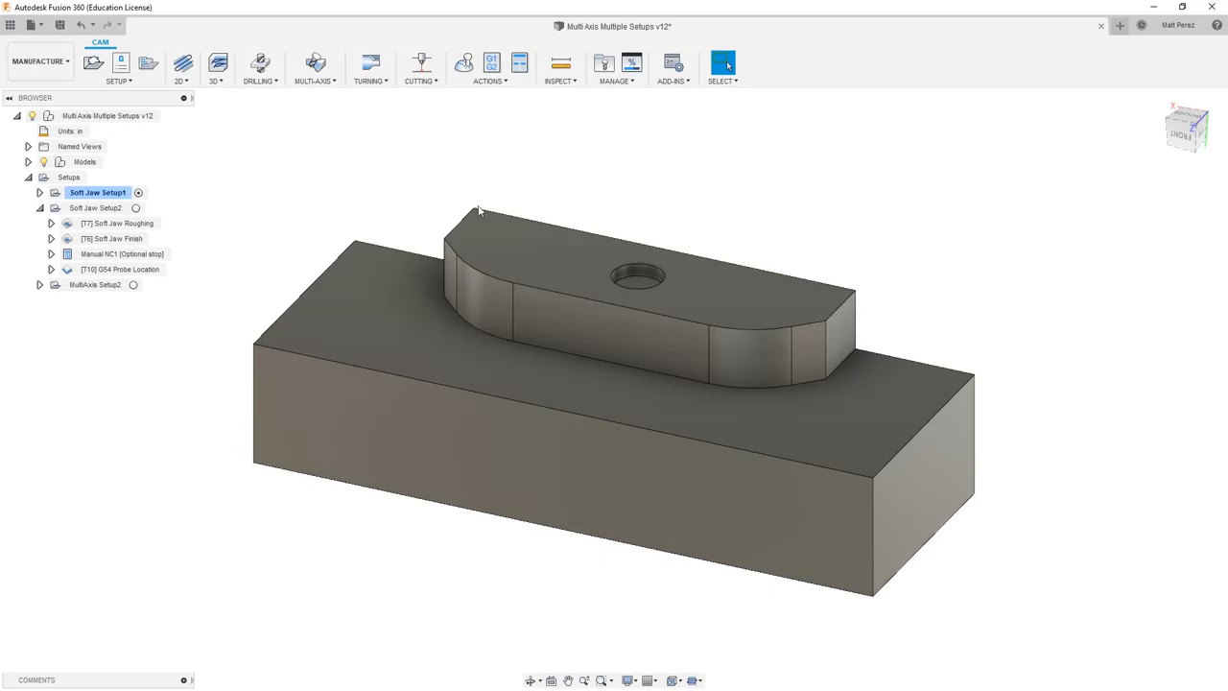
mouse_move(103, 196)
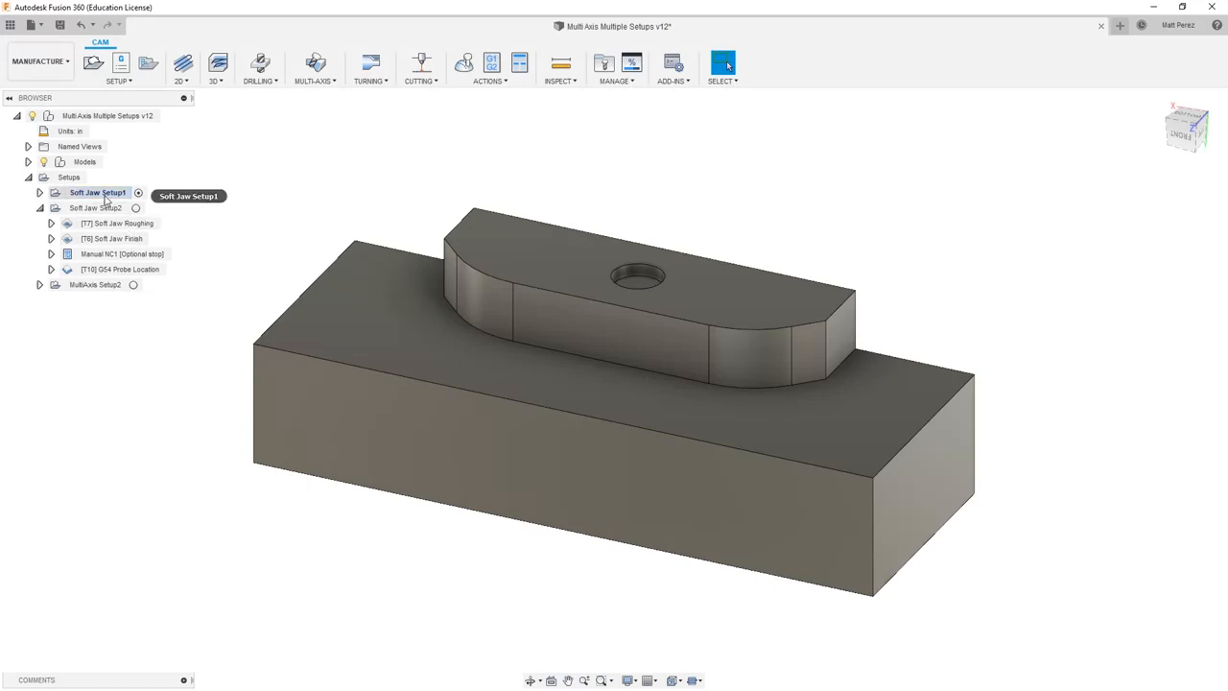